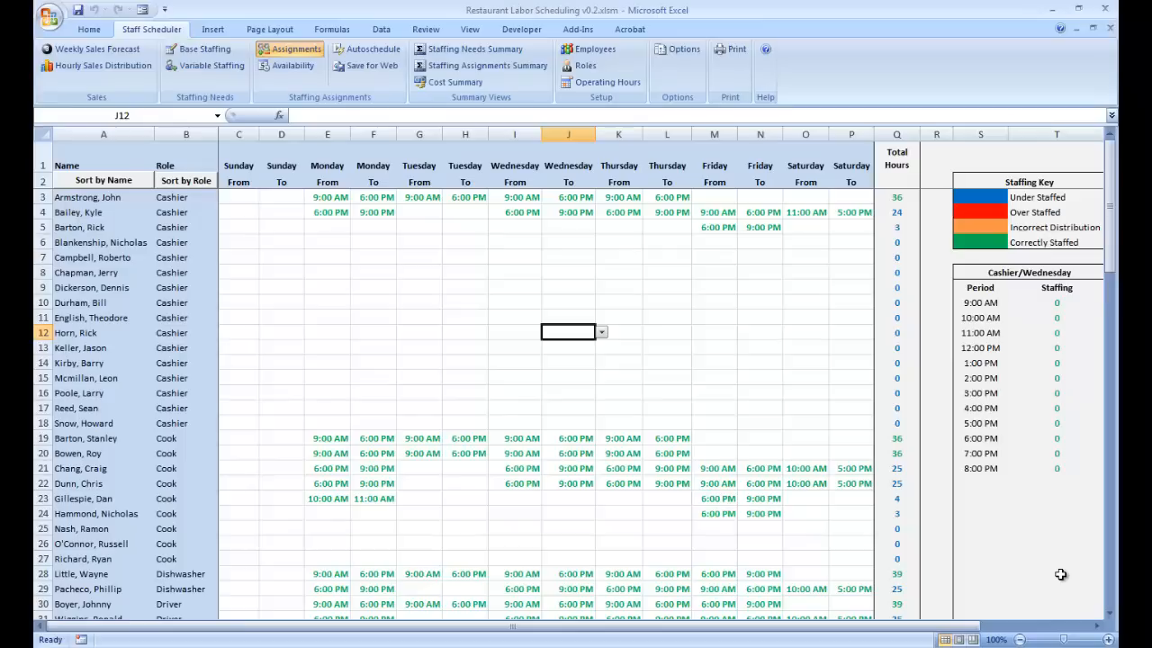
{"action": "mouse_move", "coordinate": [577, 390]}
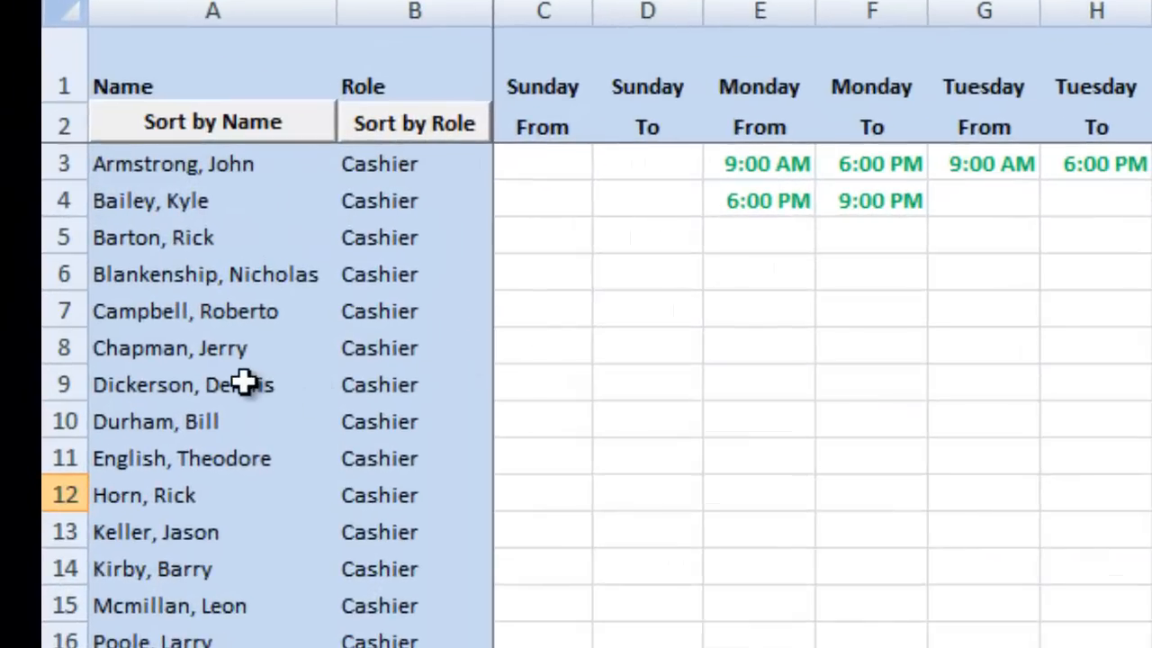
Show the Availability sheet and scroll through its blank weekly From/To time slots
{"action": "scroll", "scroll_direction": "down", "scroll_amount": 3}
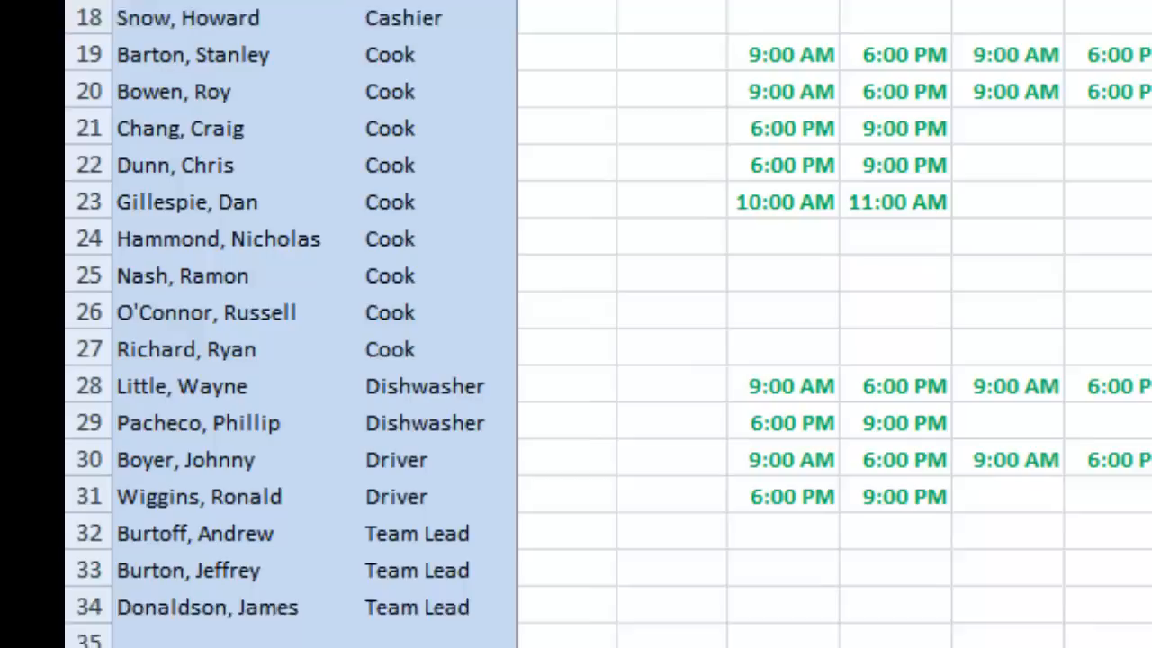
{"action": "scroll", "scroll_direction": "down", "scroll_amount": 3}
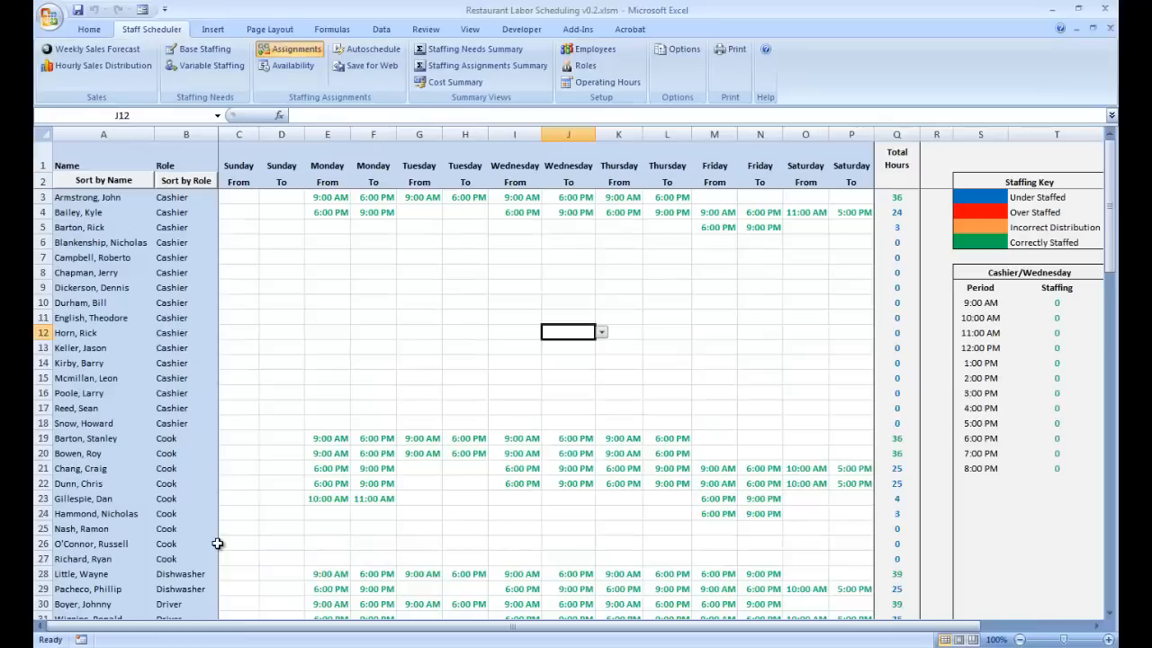
{"action": "mouse_move", "coordinate": [348, 366]}
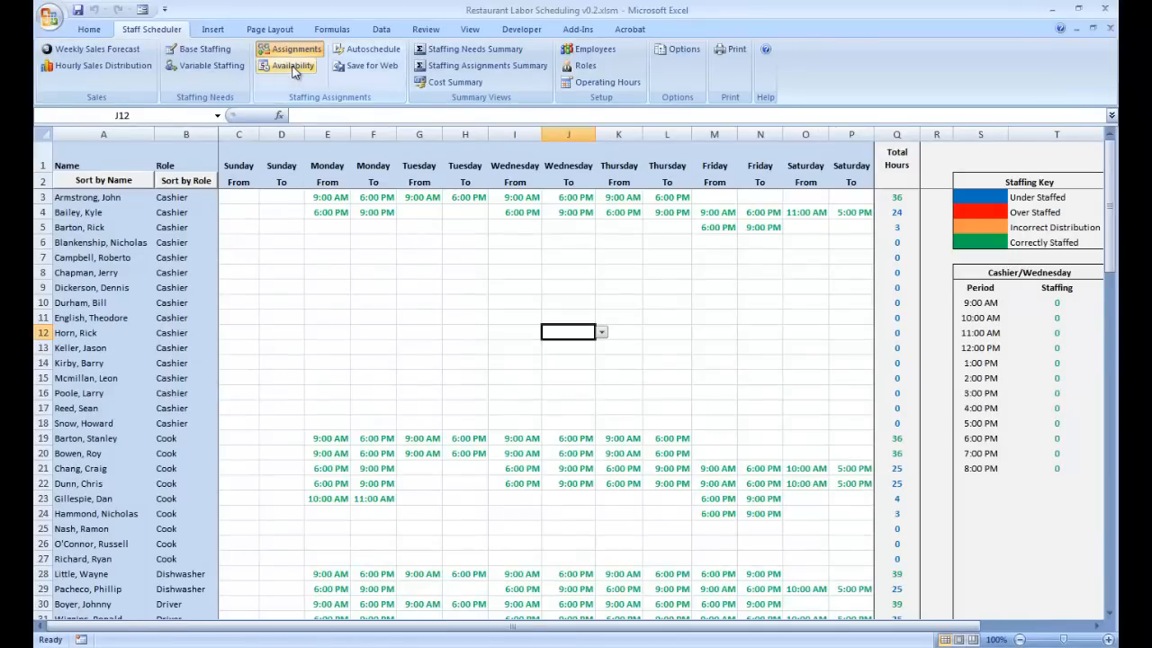
{"action": "left_click", "coordinate": [292, 65]}
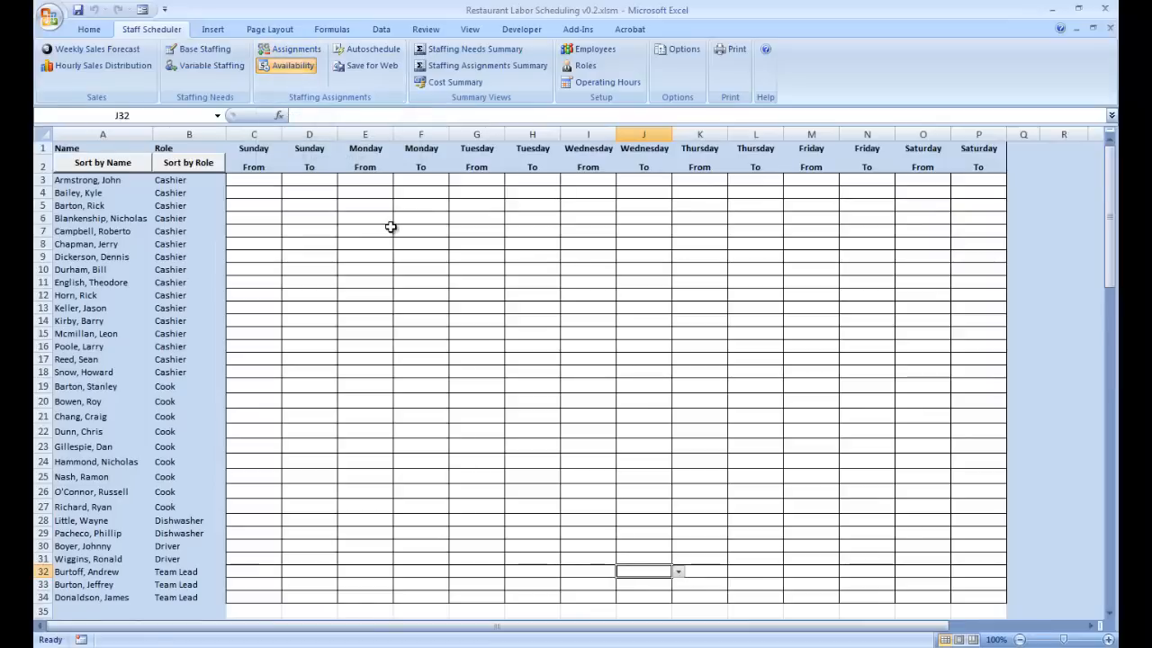
{"action": "scroll", "scroll_direction": "down", "scroll_amount": 3}
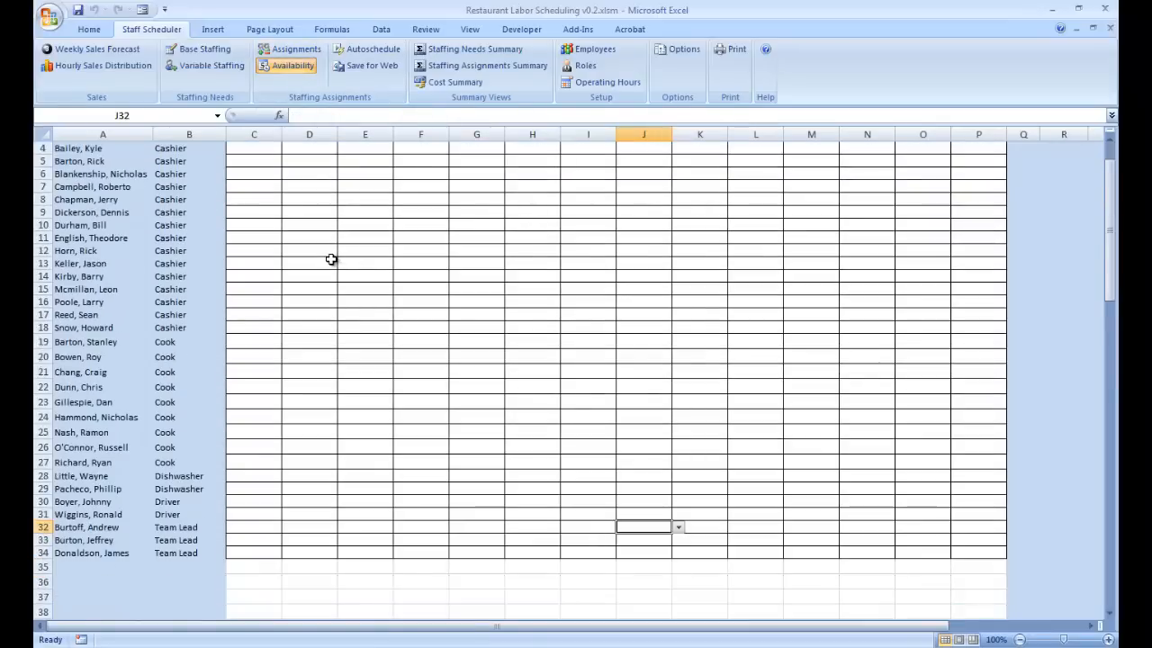
{"action": "scroll", "scroll_direction": "up", "scroll_amount": 3}
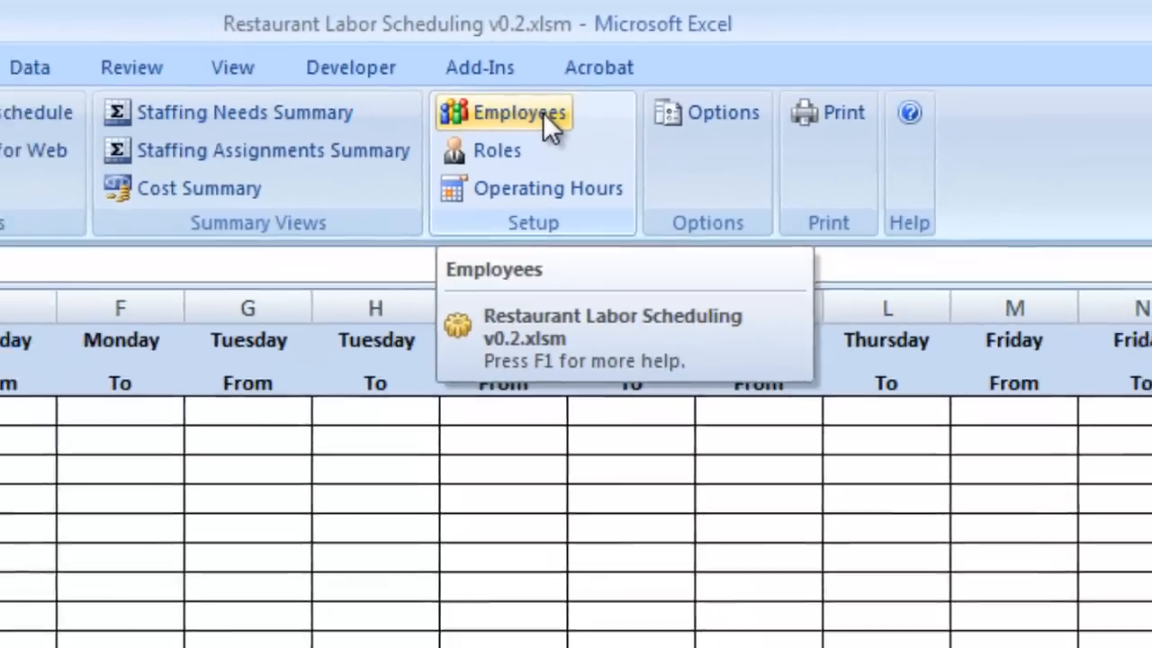
Open the Employees sheet from the Setup group
{"action": "left_click", "coordinate": [517, 112]}
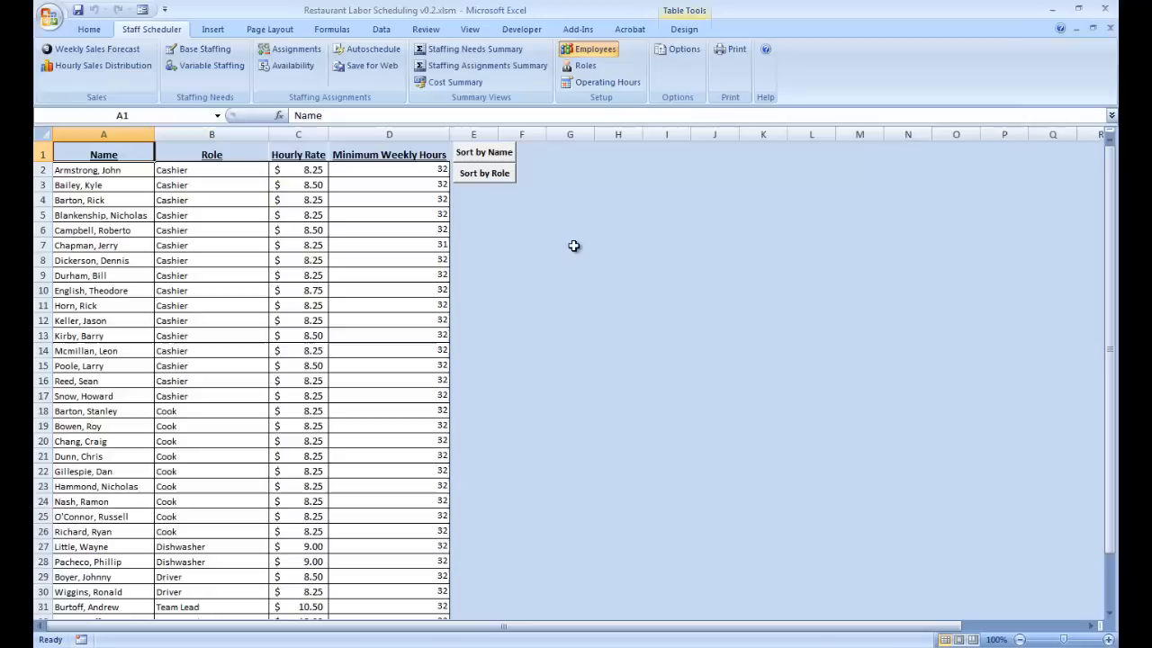
{"action": "mouse_move", "coordinate": [524, 293]}
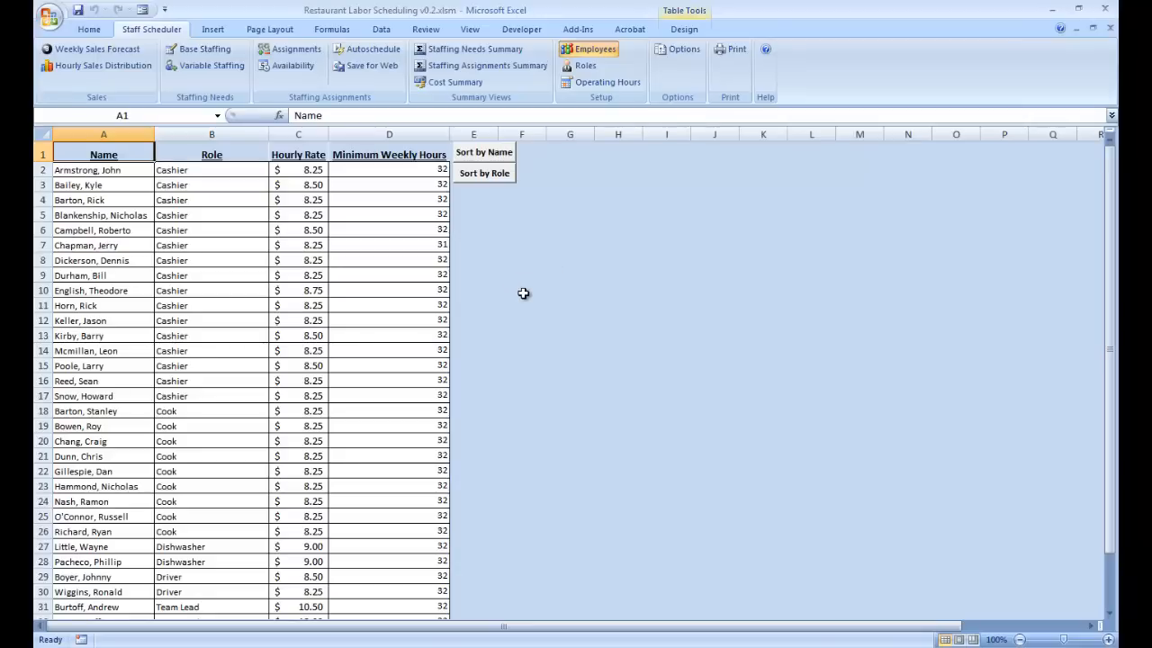
{"action": "mouse_move", "coordinate": [61, 181]}
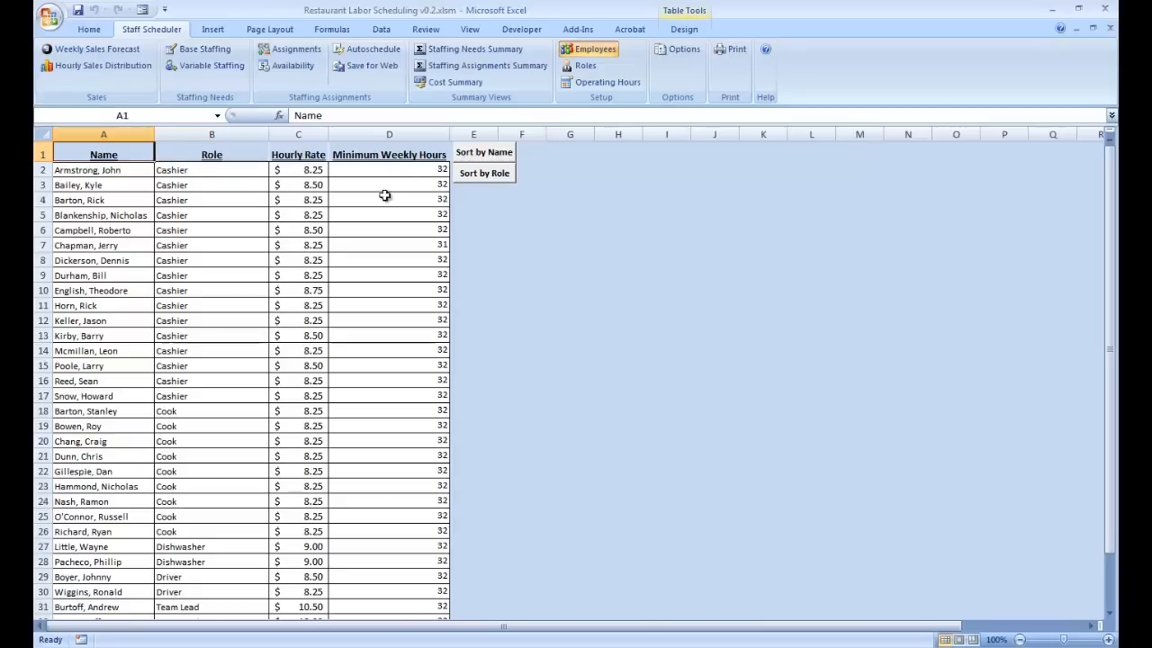
{"action": "mouse_move", "coordinate": [402, 147]}
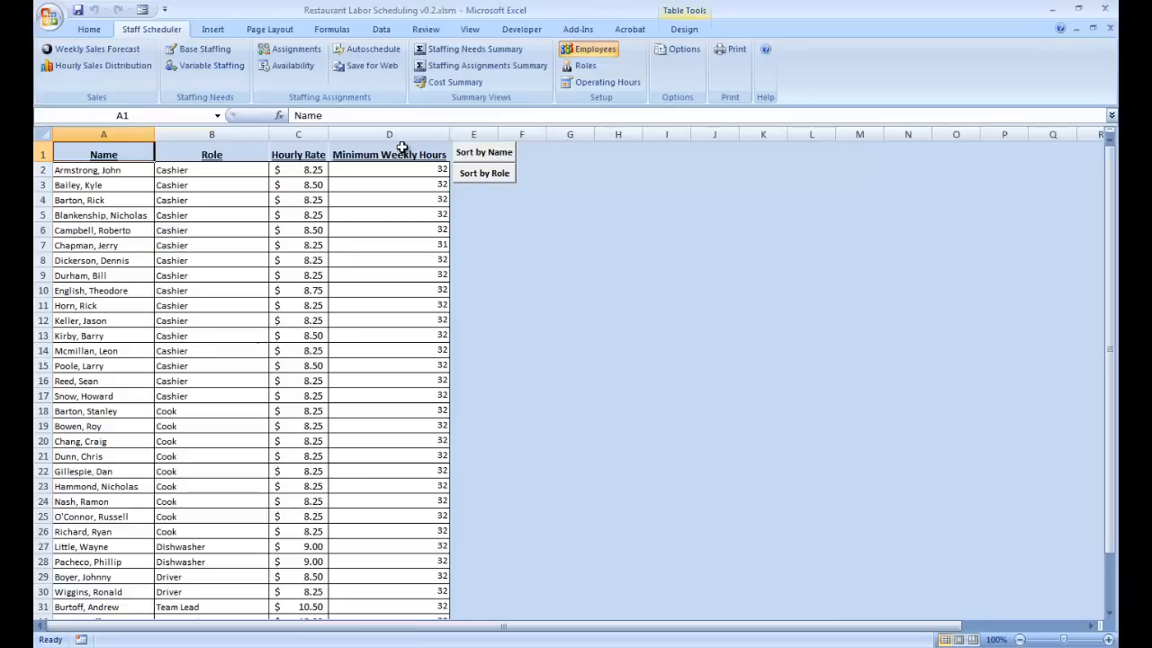
{"action": "mouse_move", "coordinate": [380, 261]}
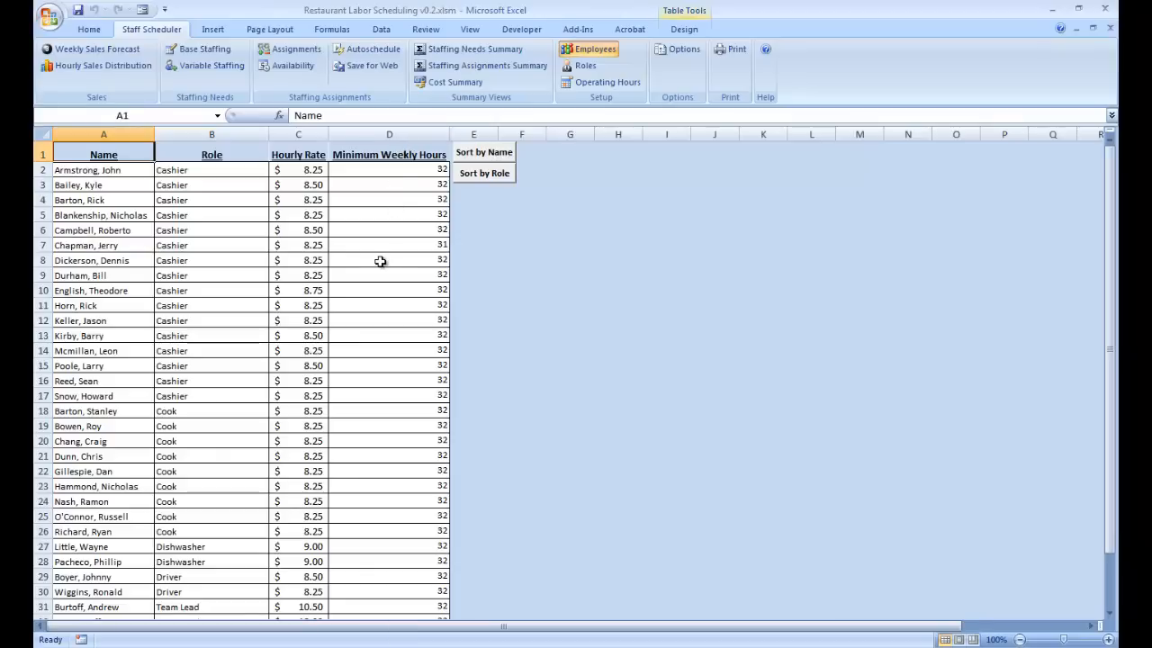
{"action": "mouse_move", "coordinate": [355, 263]}
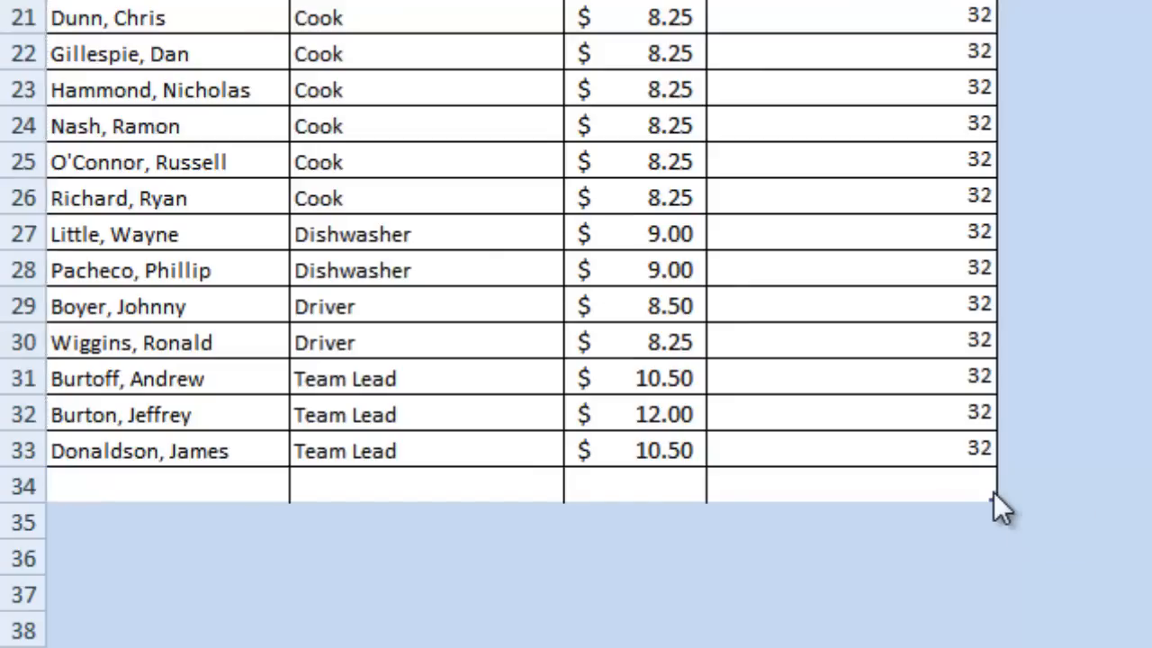
{"action": "left_click", "coordinate": [153, 486]}
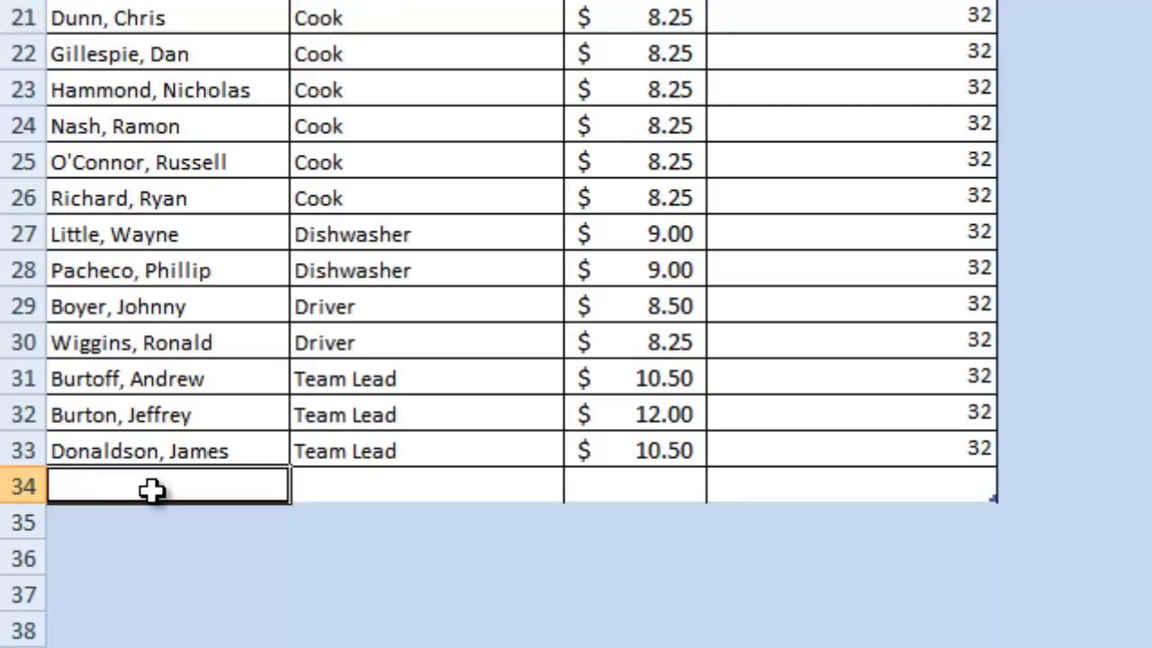
{"action": "type", "text": "Asto"}
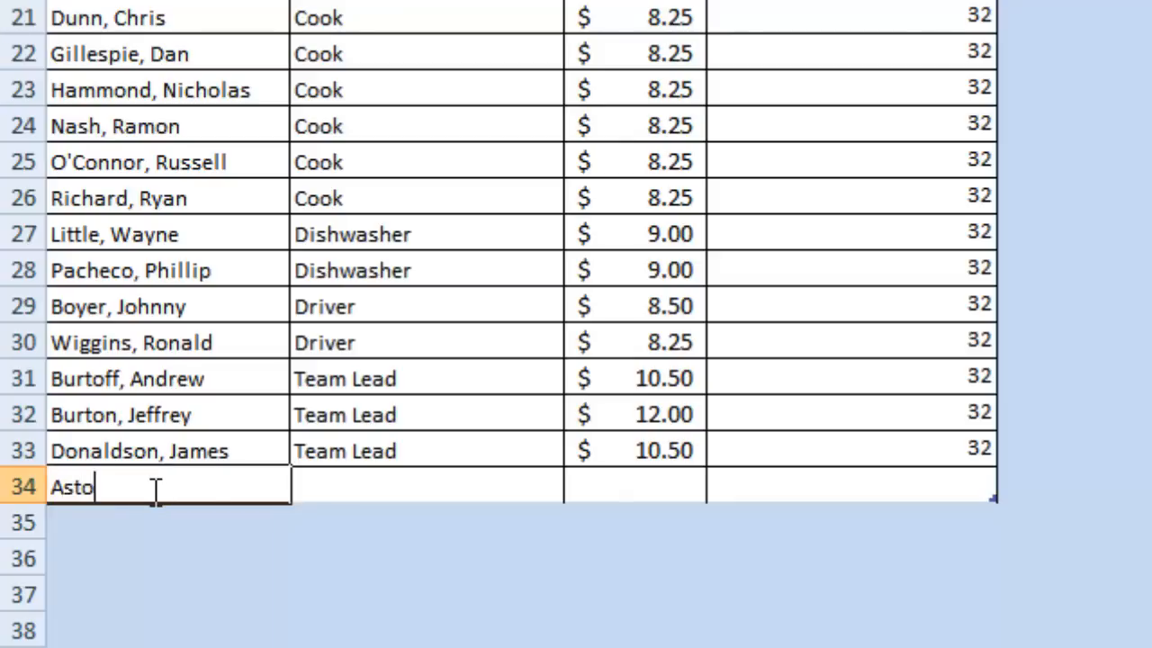
{"action": "type", "text": "n, Ray"}
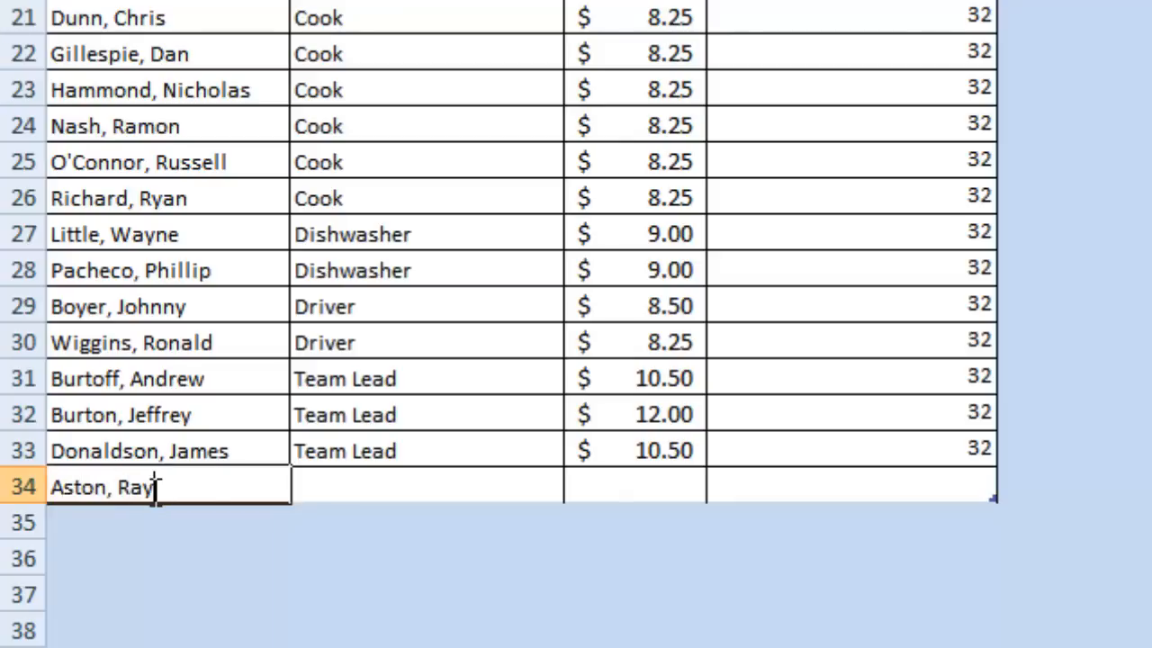
{"action": "left_click", "coordinate": [423, 486]}
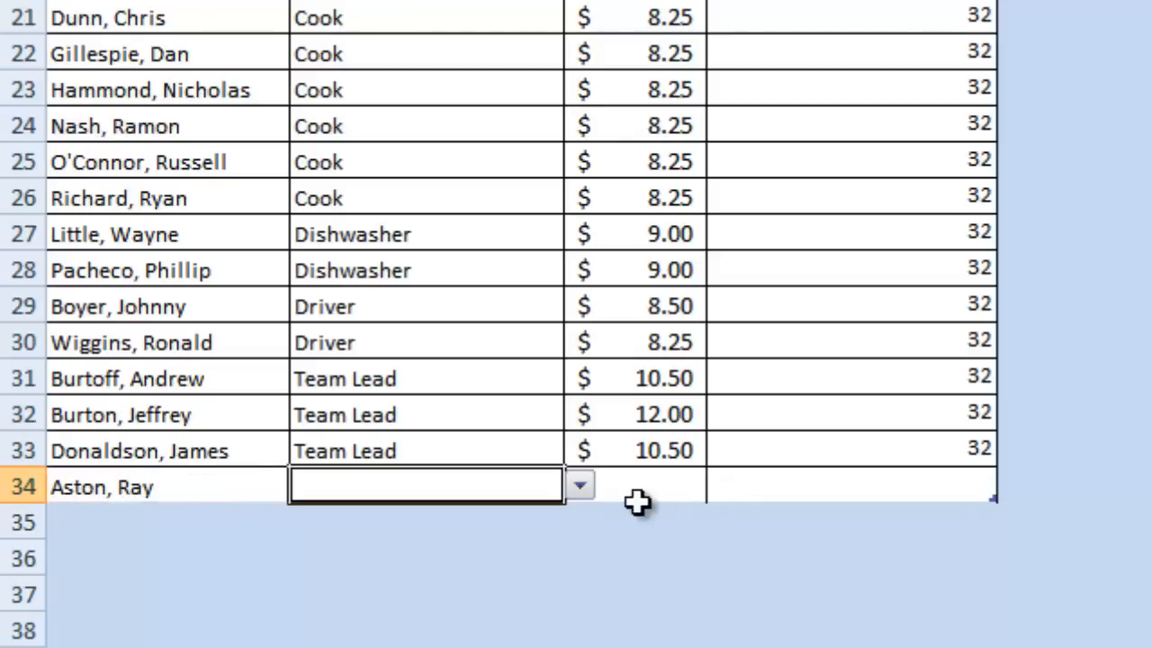
{"action": "left_click", "coordinate": [579, 486]}
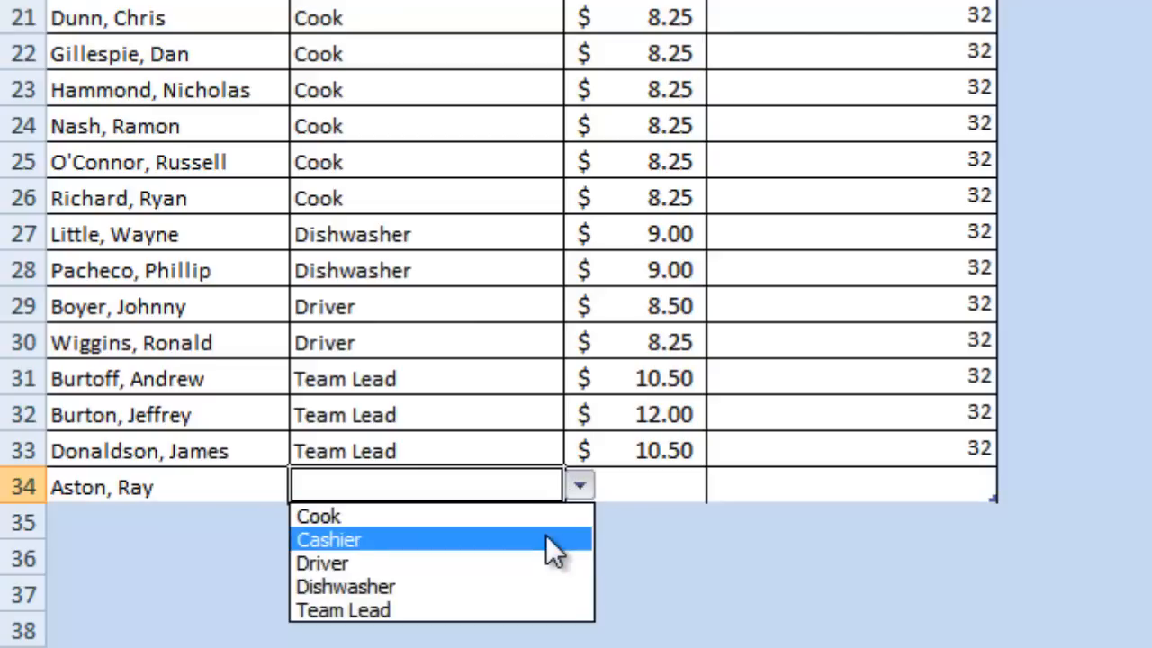
{"action": "left_click", "coordinate": [328, 539]}
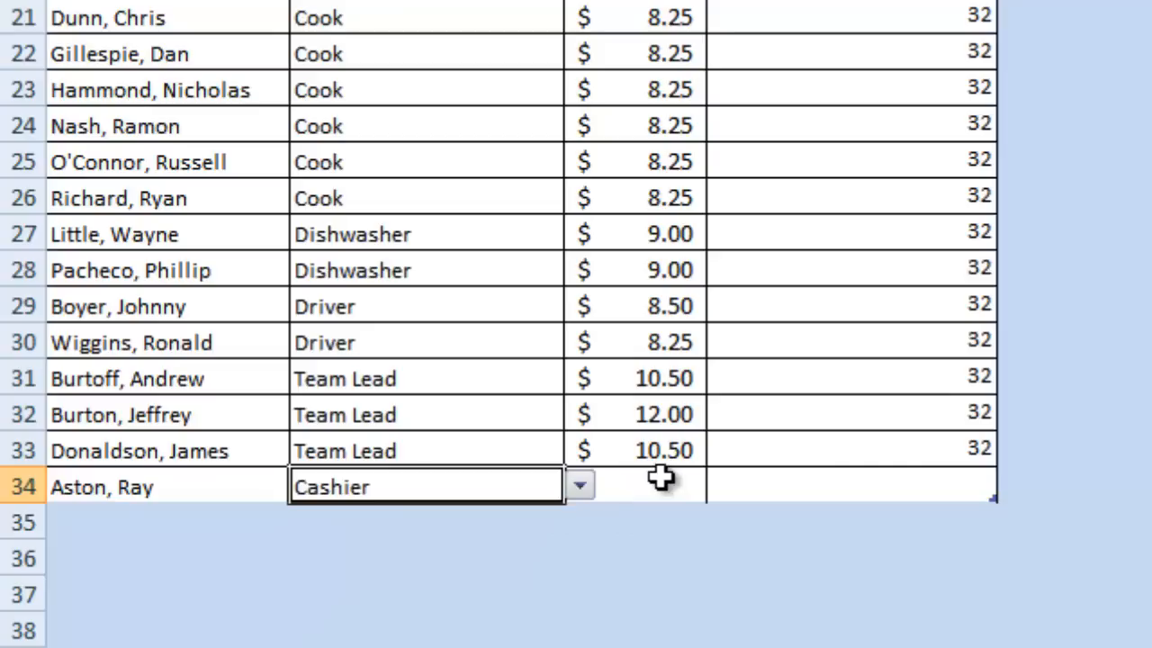
{"action": "type", "text": "12.00"}
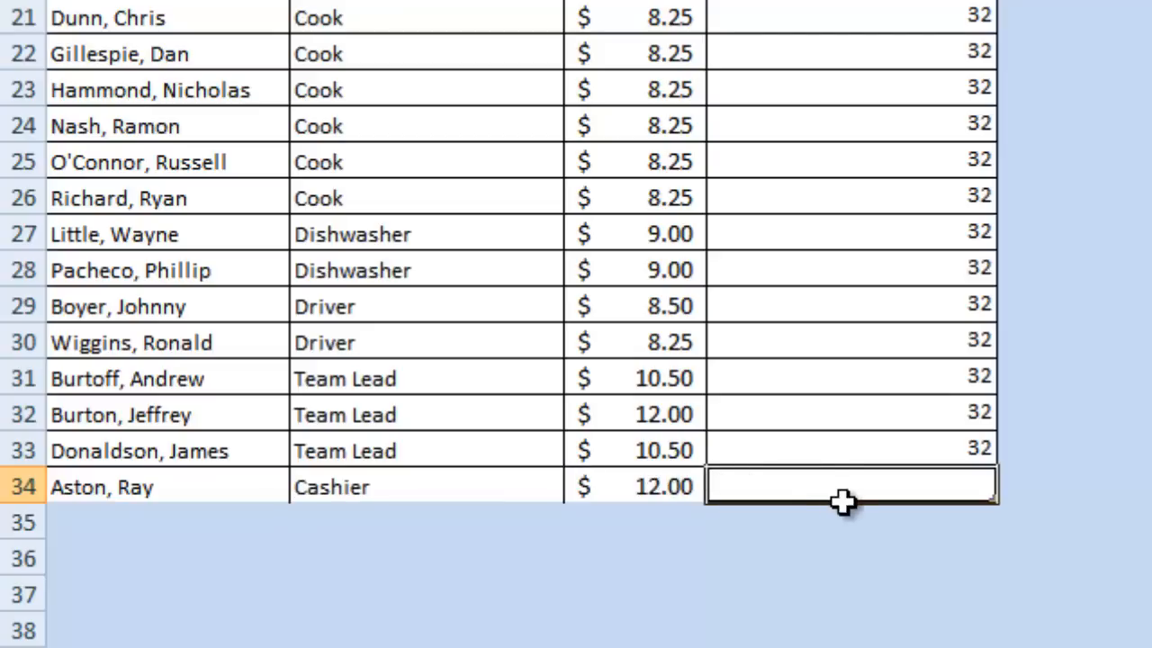
{"action": "type", "text": "30"}
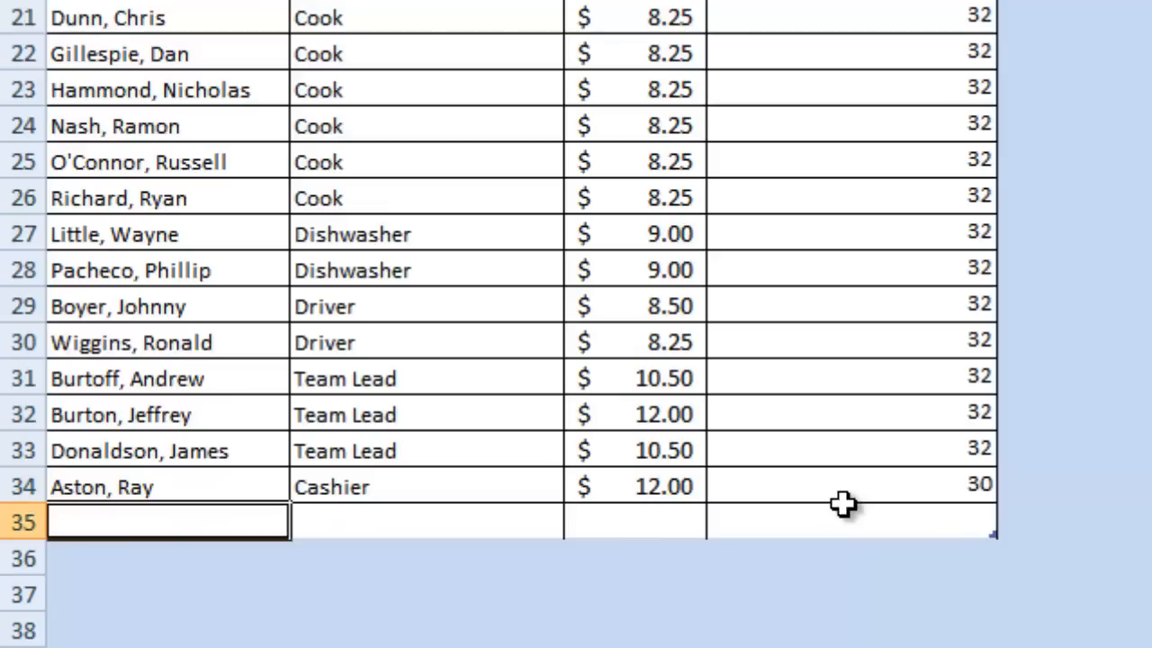
{"action": "mouse_move", "coordinate": [1028, 484]}
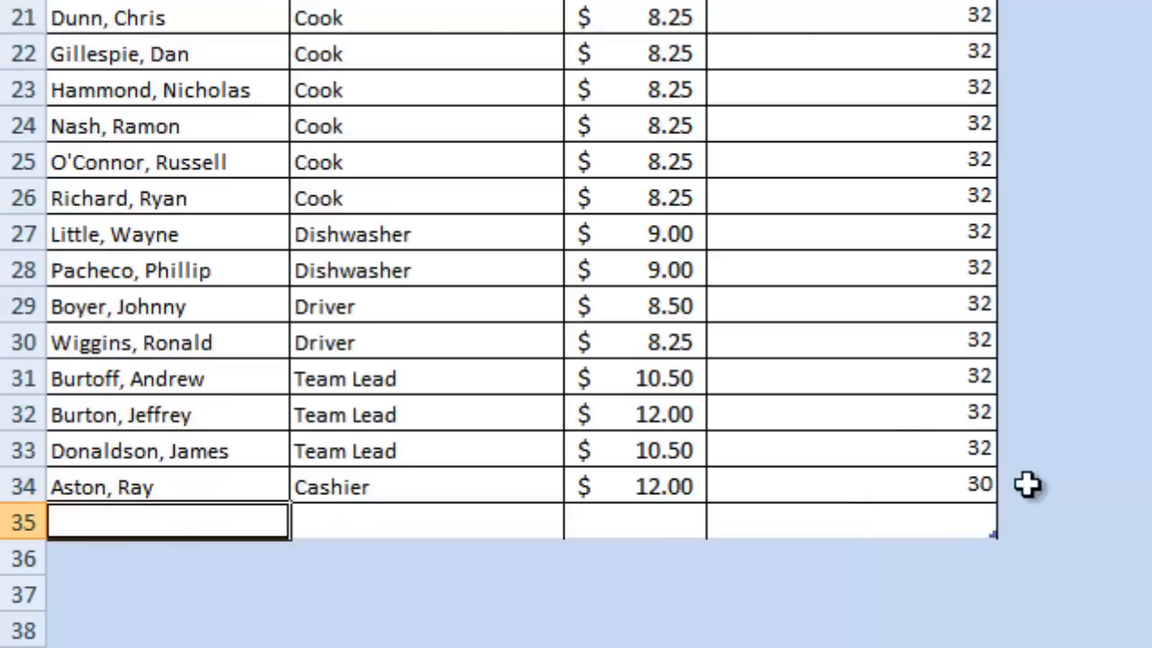
{"action": "mouse_move", "coordinate": [888, 519]}
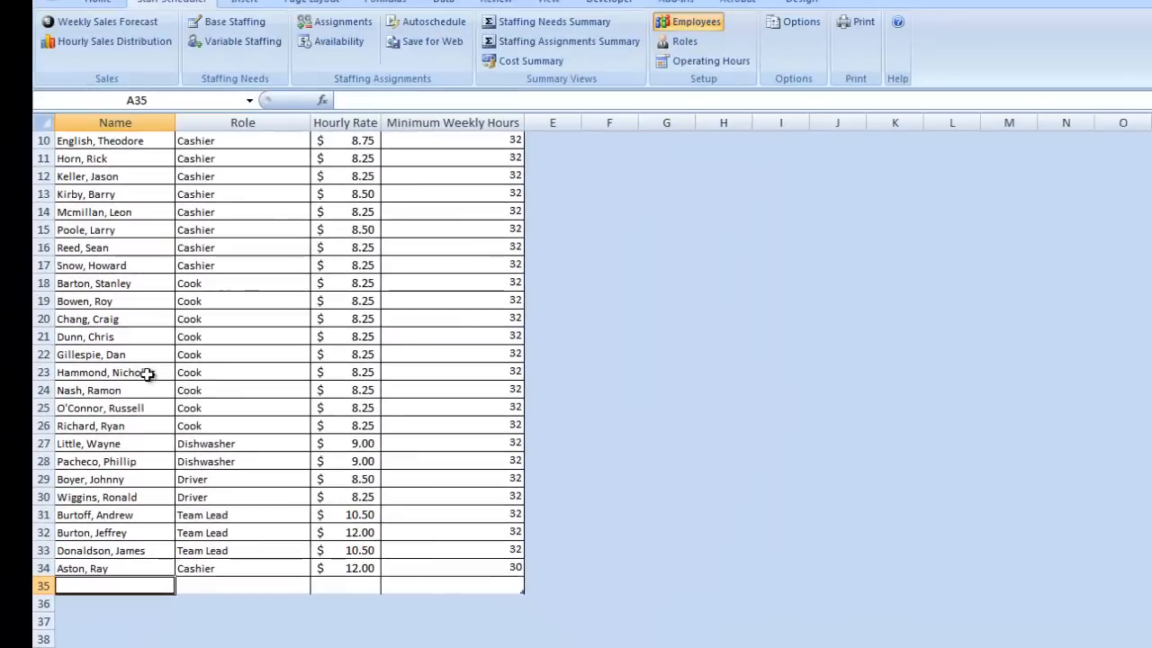
{"action": "left_click", "coordinate": [115, 353]}
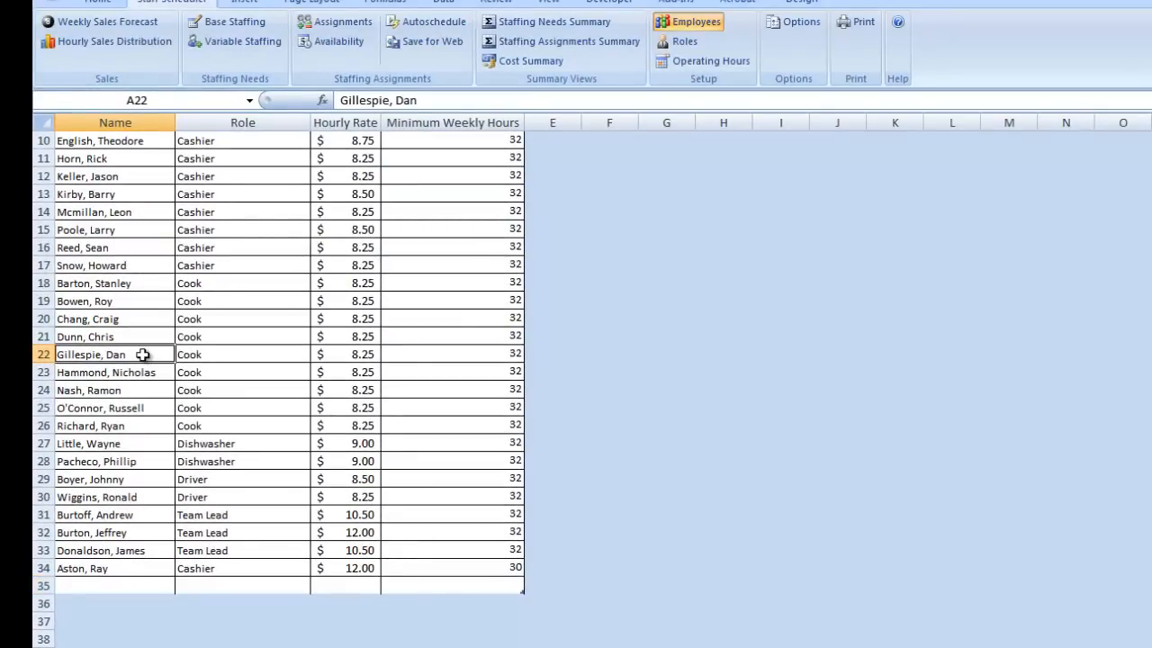
{"action": "right_click", "coordinate": [90, 354]}
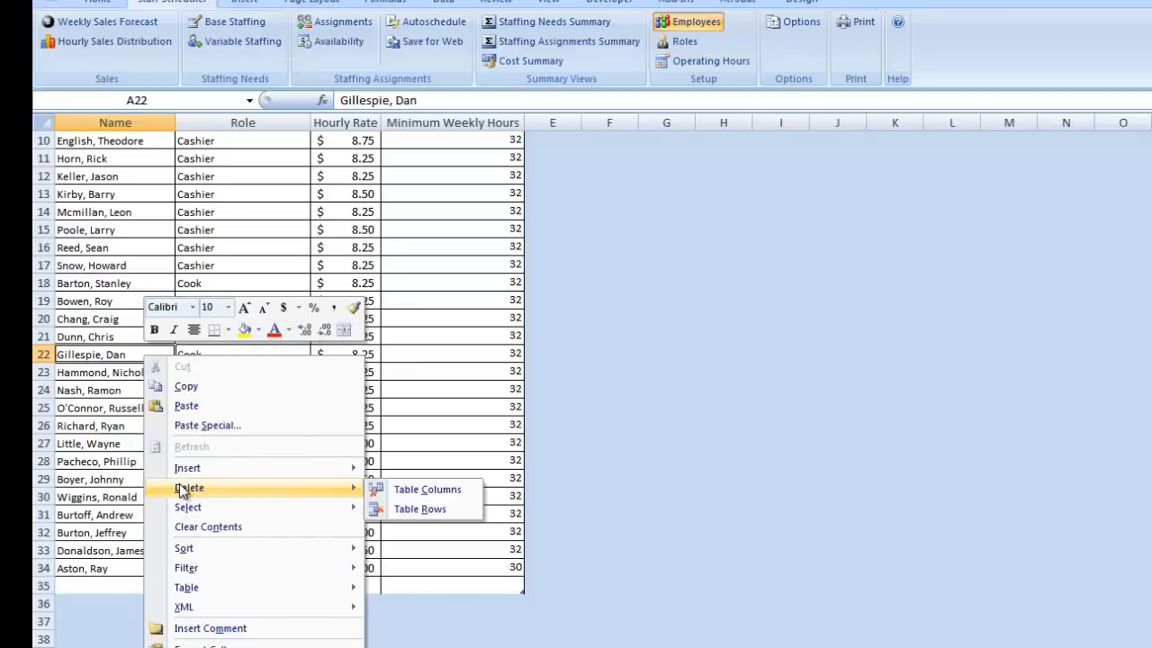
{"action": "mouse_move", "coordinate": [576, 398]}
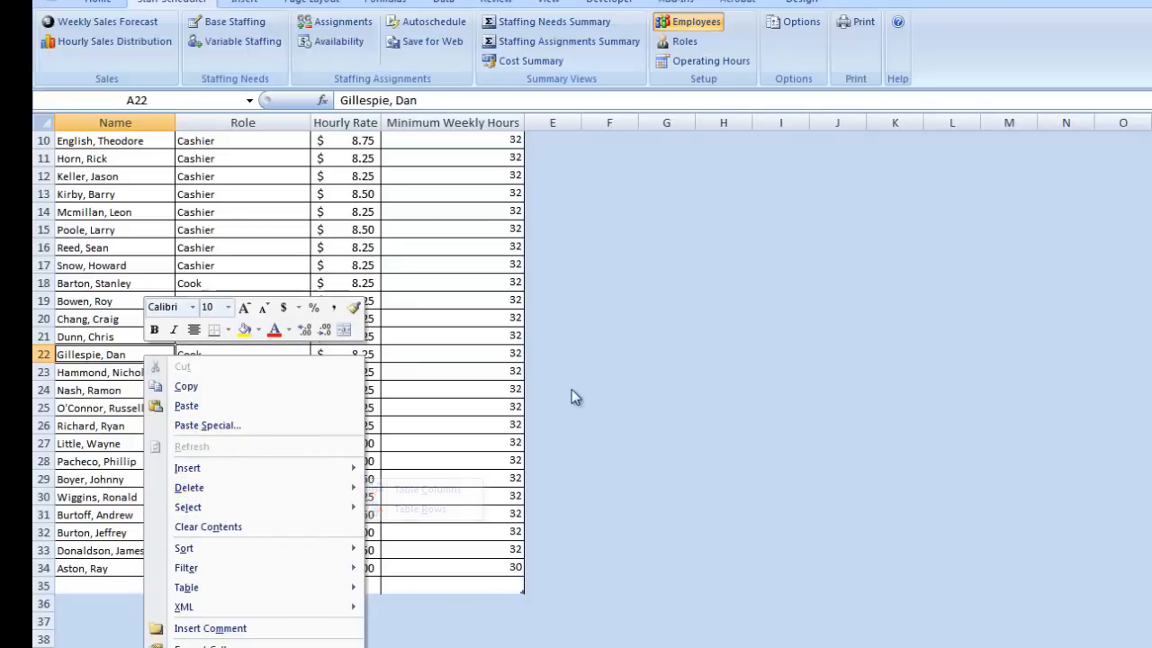
{"action": "left_click", "coordinate": [342, 21]}
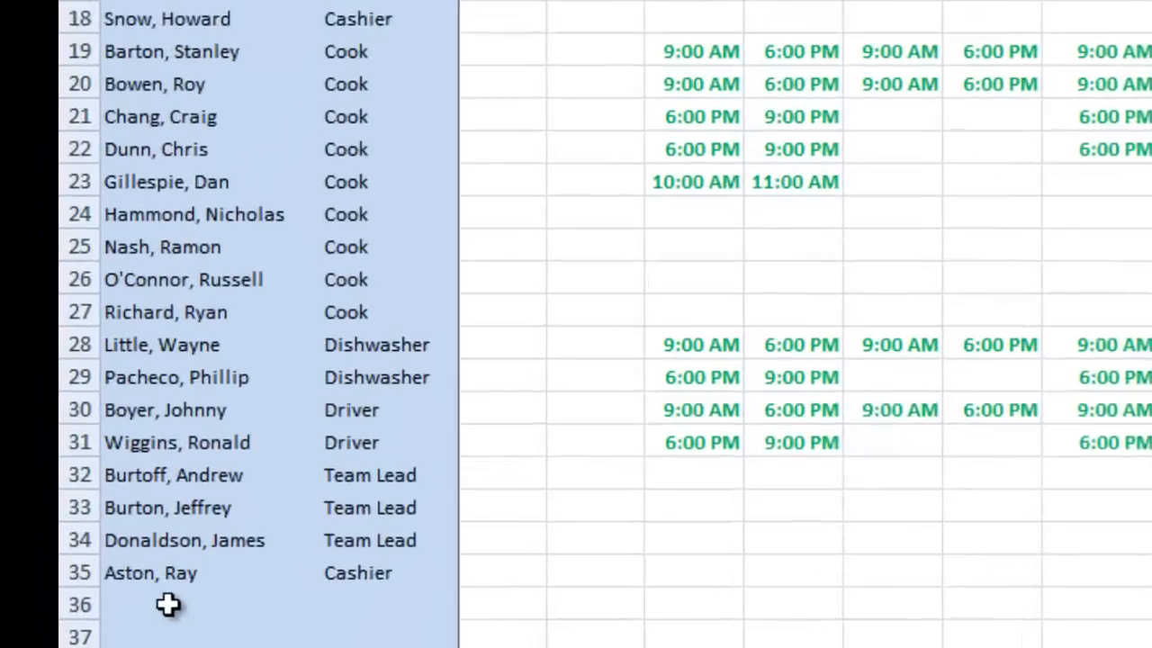
{"action": "scroll", "scroll_direction": "down", "scroll_amount": 3}
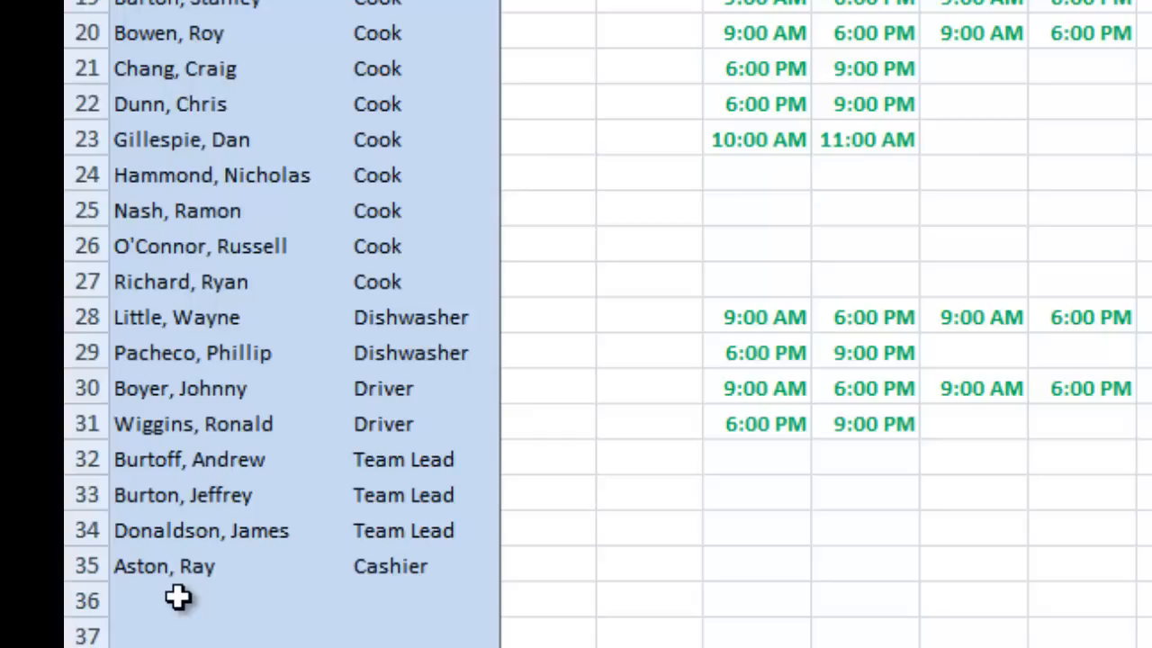
{"action": "mouse_move", "coordinate": [358, 570]}
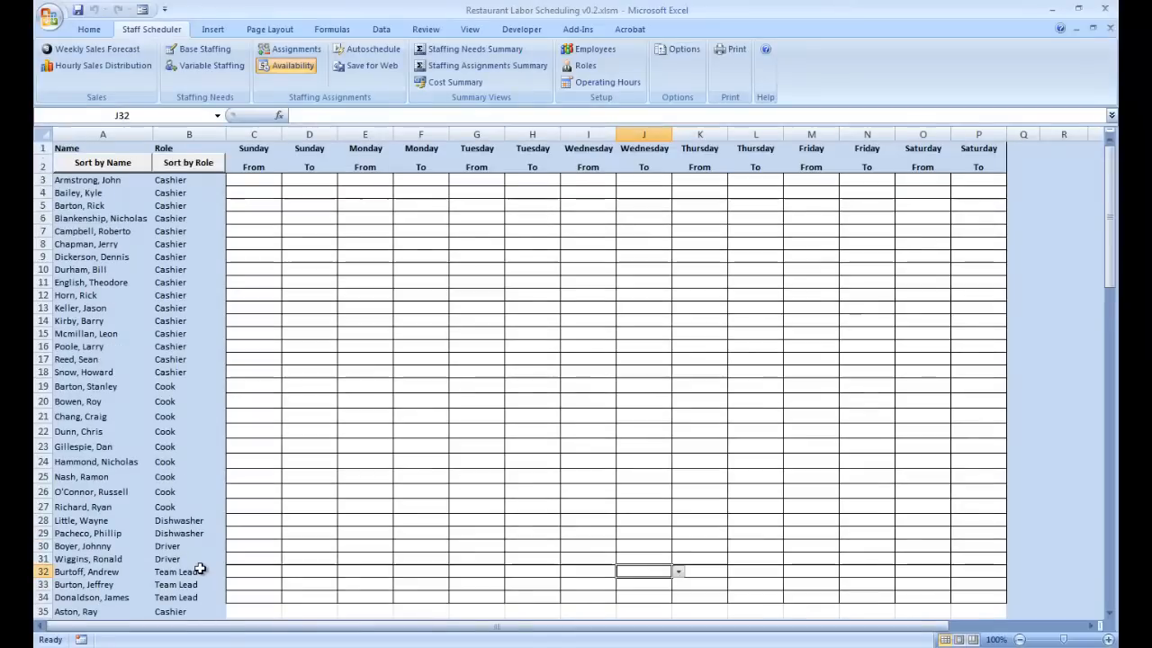
{"action": "mouse_move", "coordinate": [374, 248]}
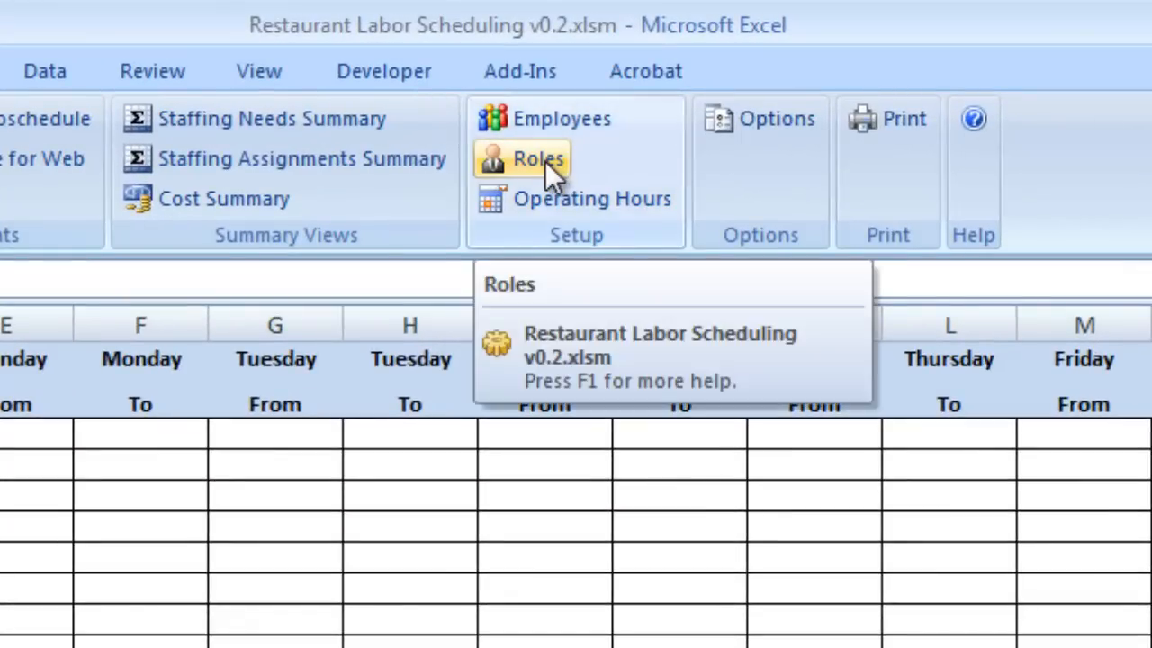
Show the Roles list and bring up options for the blank cell below Team Lead
{"action": "left_click", "coordinate": [538, 159]}
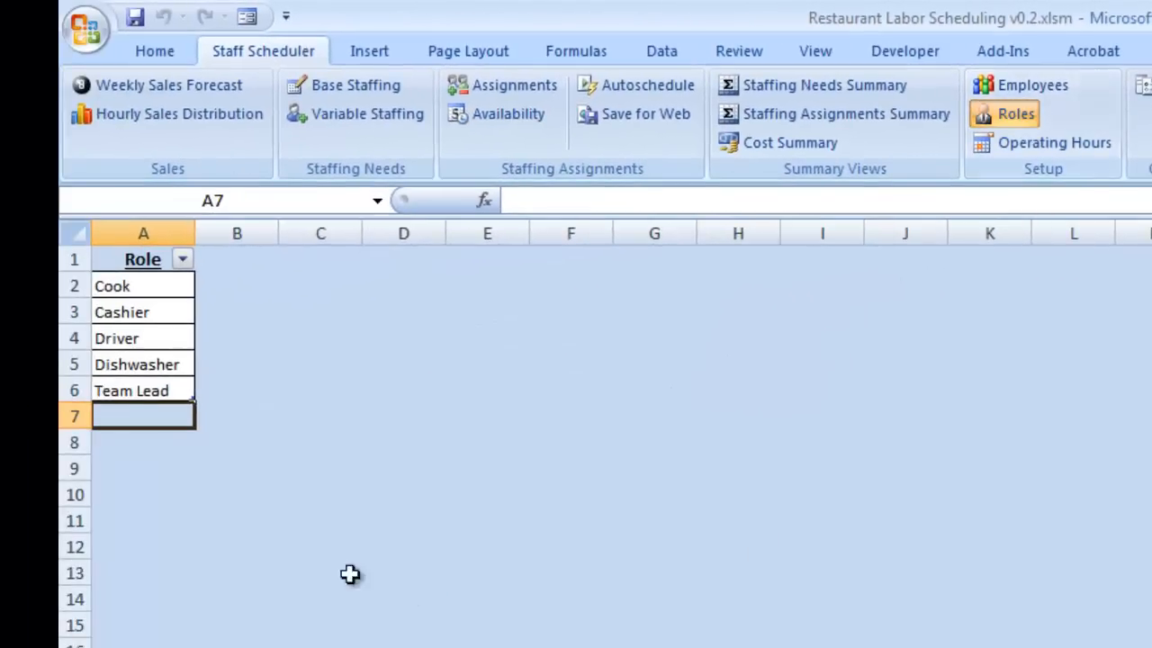
{"action": "mouse_move", "coordinate": [255, 361]}
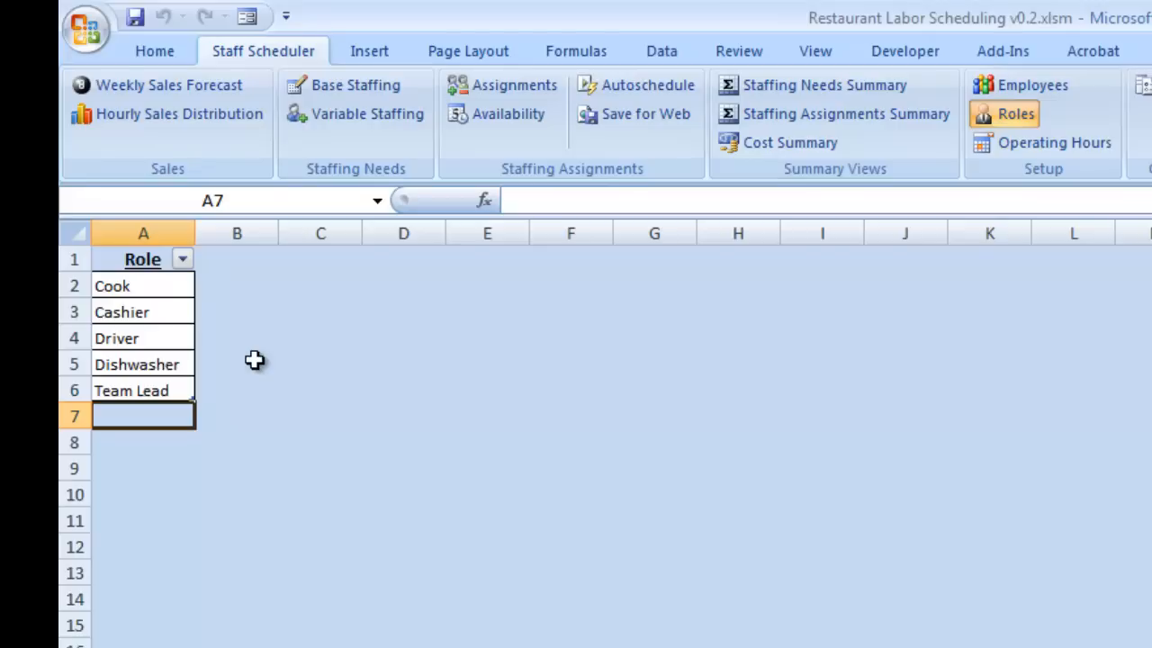
{"action": "mouse_move", "coordinate": [187, 297]}
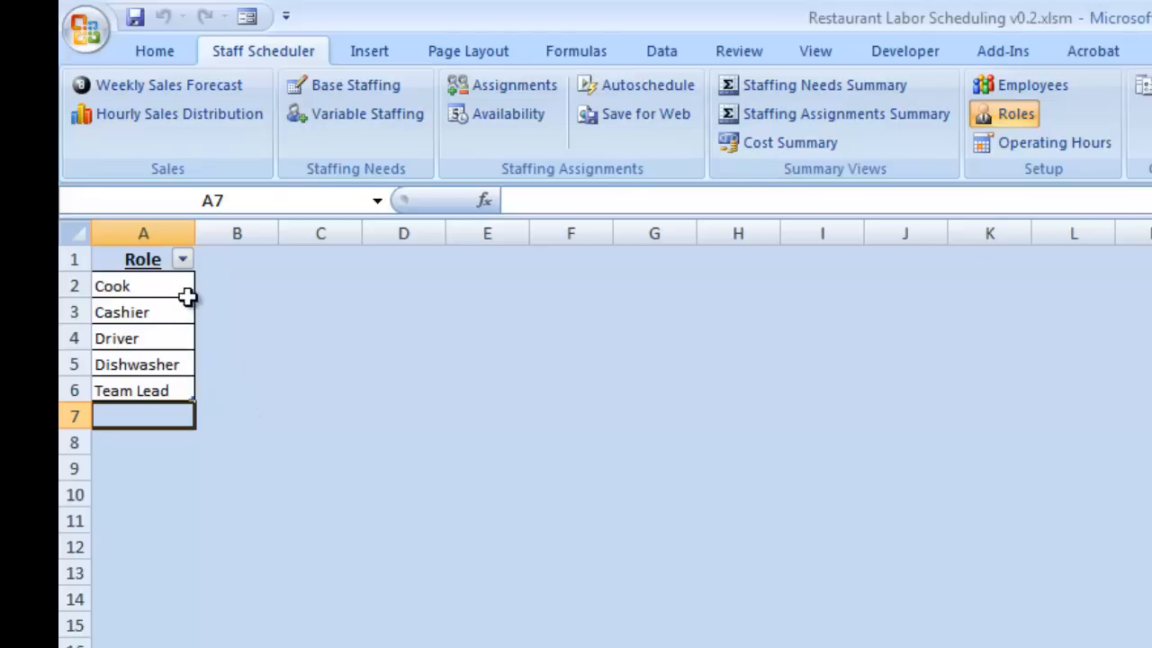
{"action": "mouse_move", "coordinate": [196, 404]}
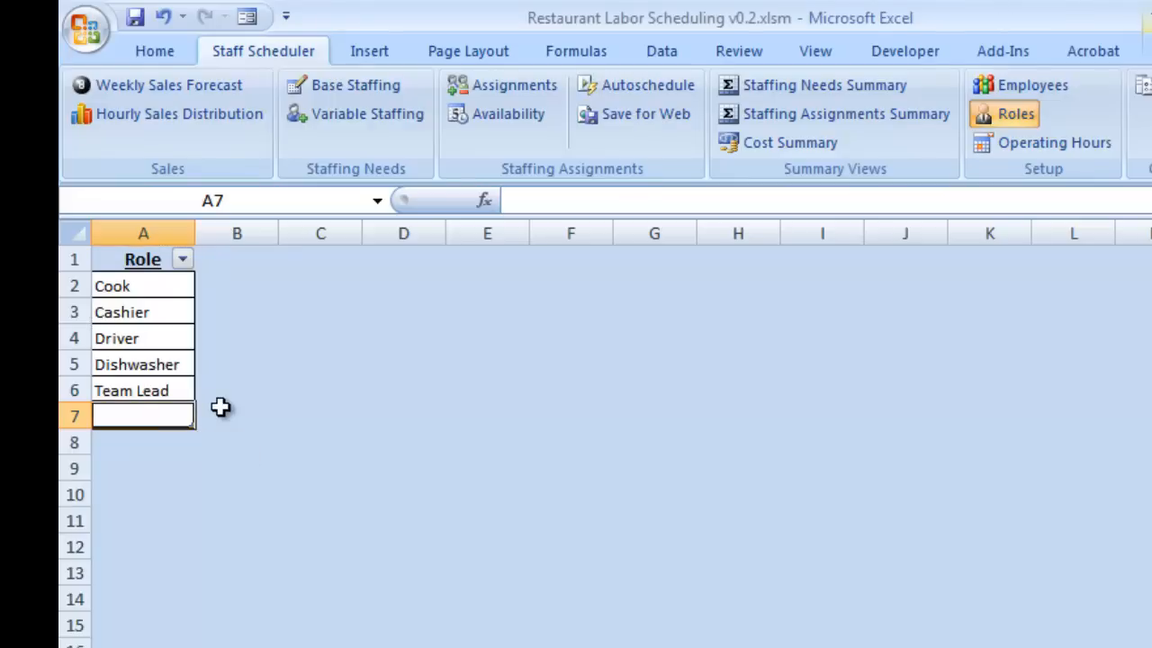
{"action": "mouse_move", "coordinate": [146, 413]}
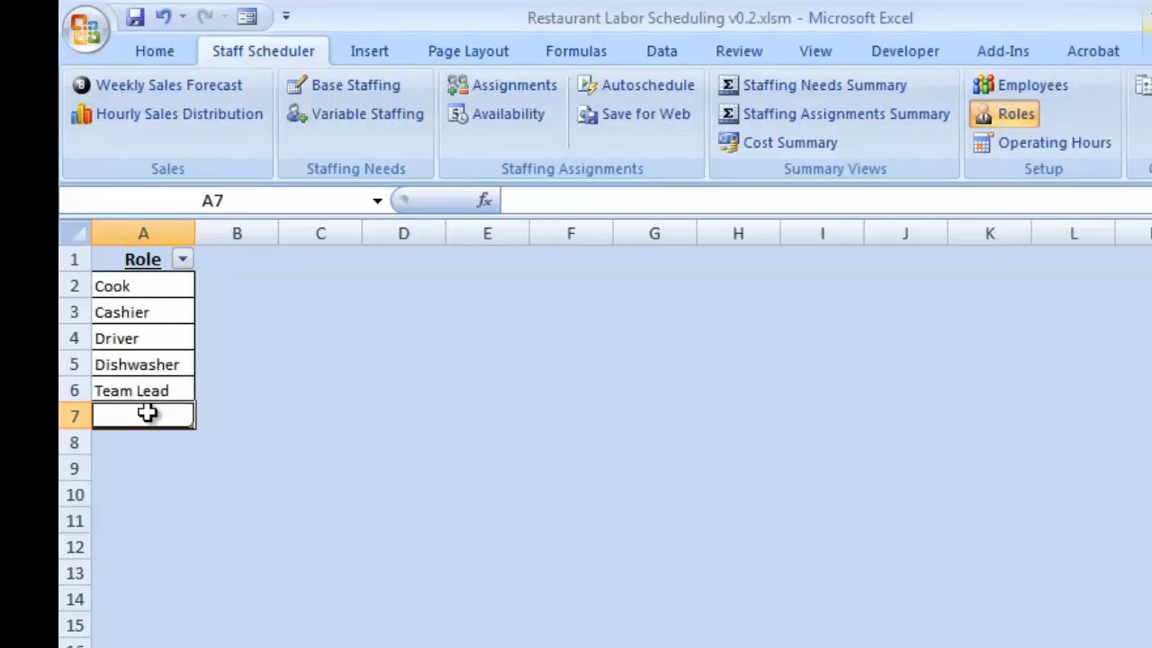
{"action": "right_click", "coordinate": [142, 415]}
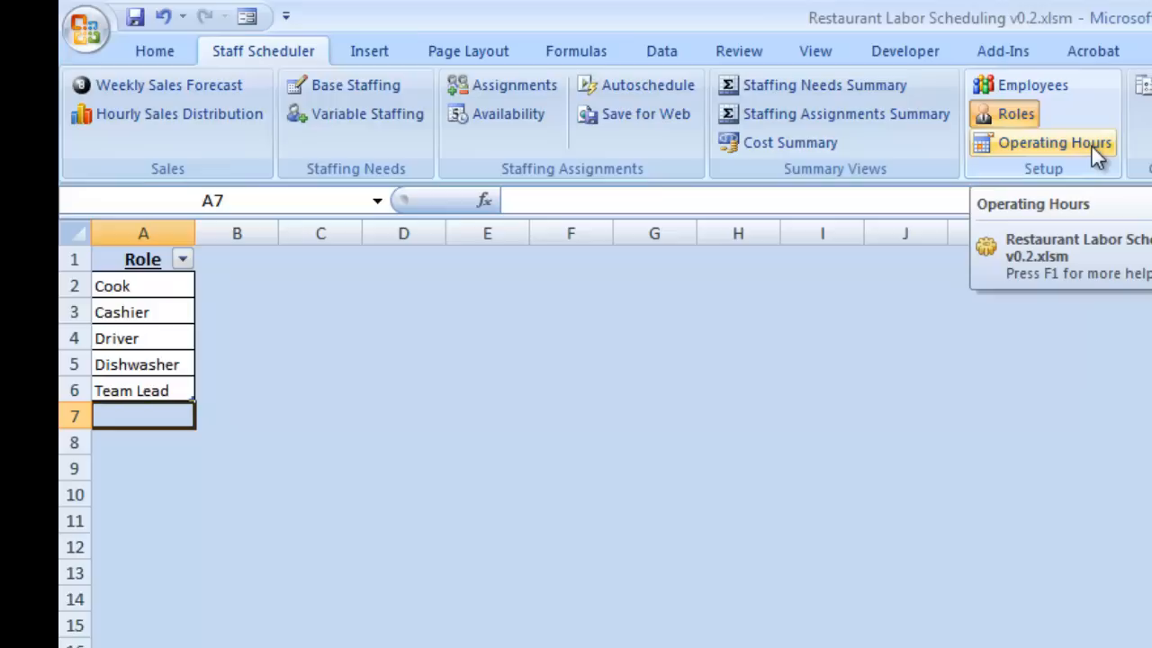
Set Tuesday's closing time on the Operating Hours sheet to 9:00 PM
{"action": "left_click", "coordinate": [1053, 142]}
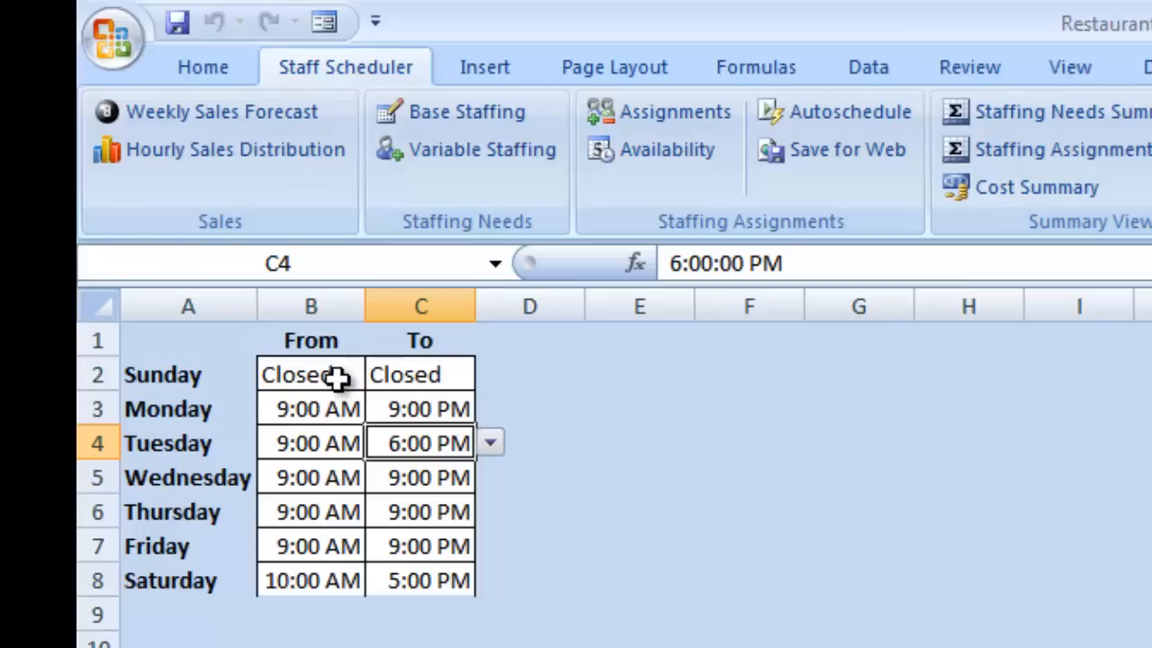
{"action": "mouse_move", "coordinate": [326, 406]}
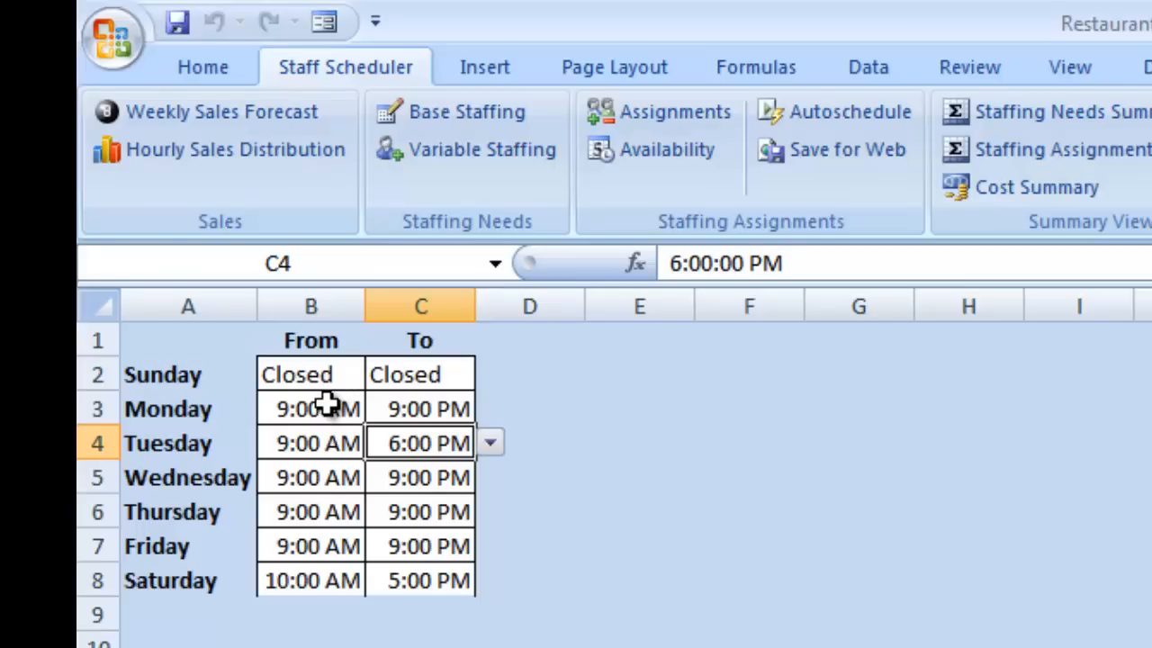
{"action": "mouse_move", "coordinate": [319, 443]}
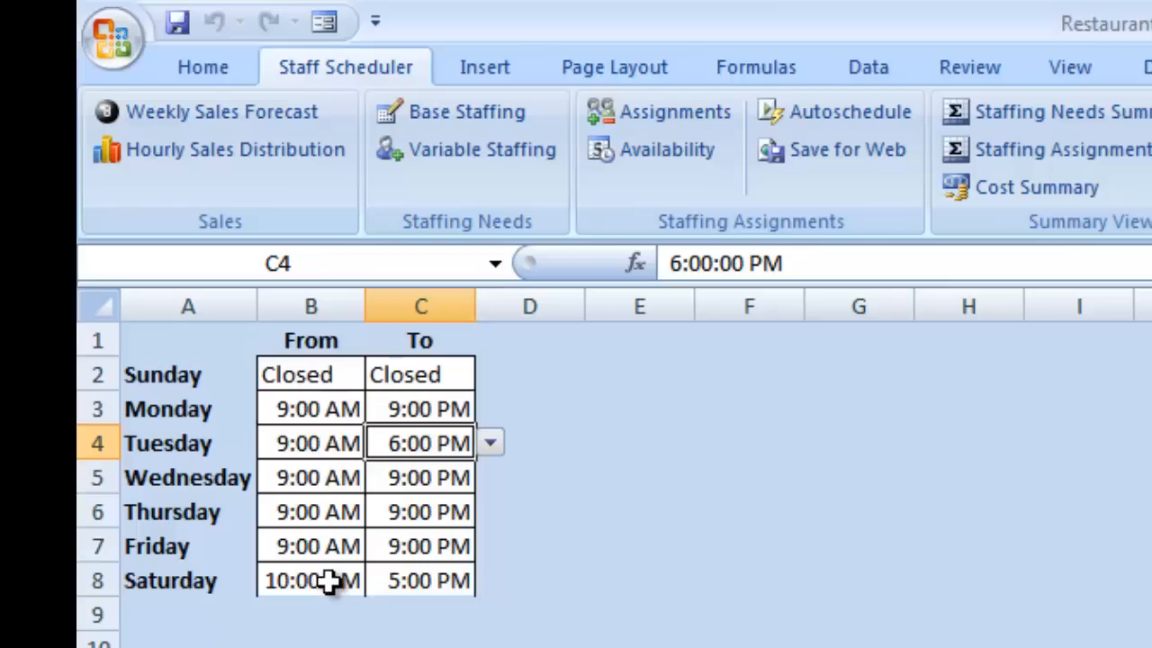
{"action": "mouse_move", "coordinate": [337, 511]}
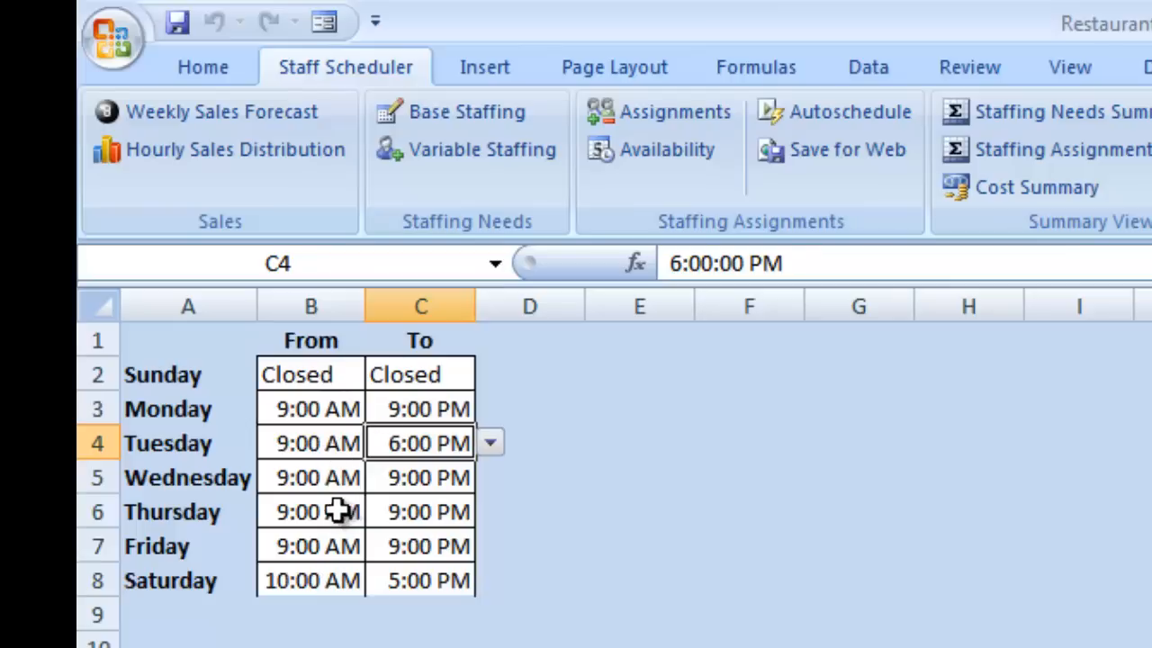
{"action": "left_click", "coordinate": [489, 442]}
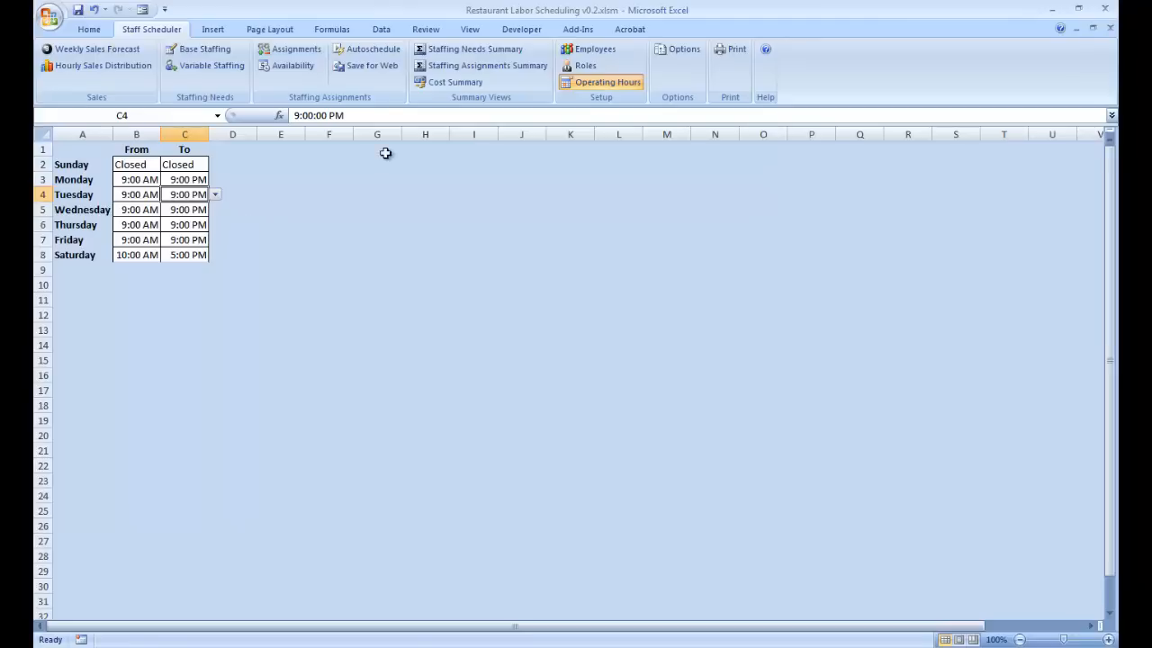
{"action": "left_click", "coordinate": [296, 49]}
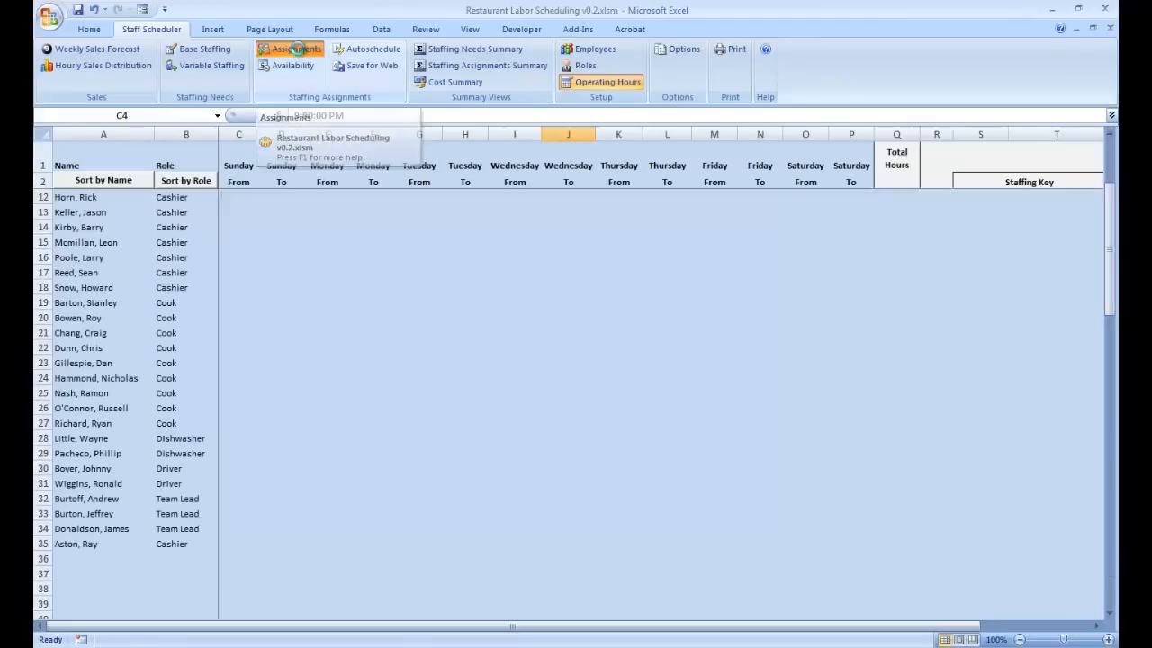
{"action": "left_click", "coordinate": [288, 49]}
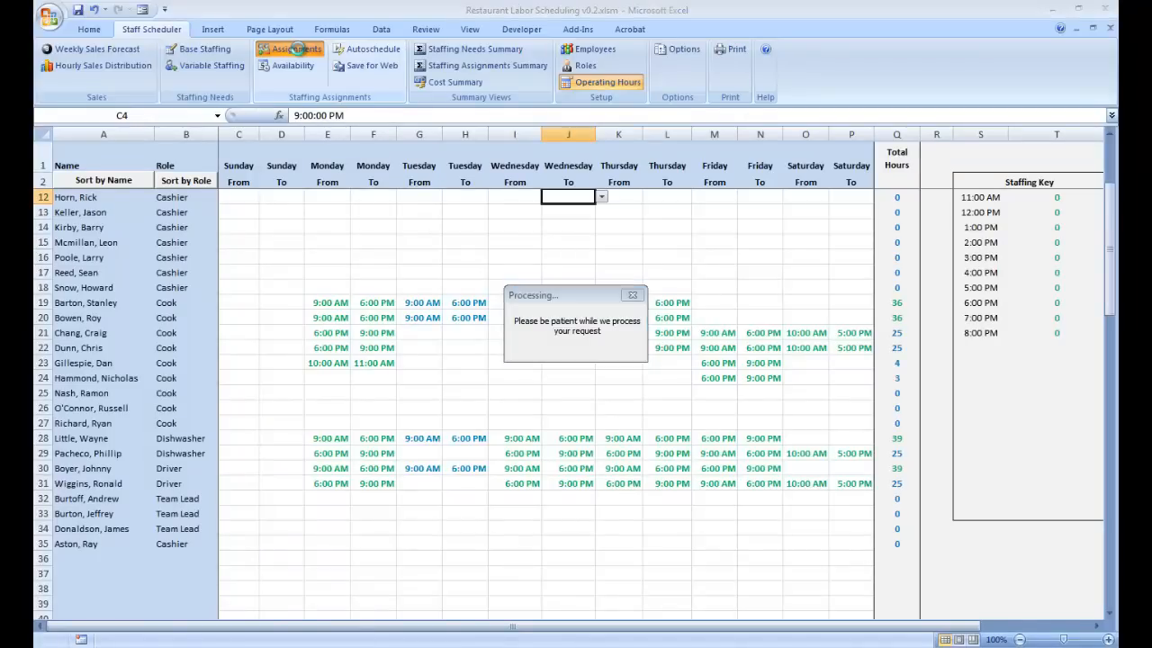
{"action": "left_click", "coordinate": [290, 48]}
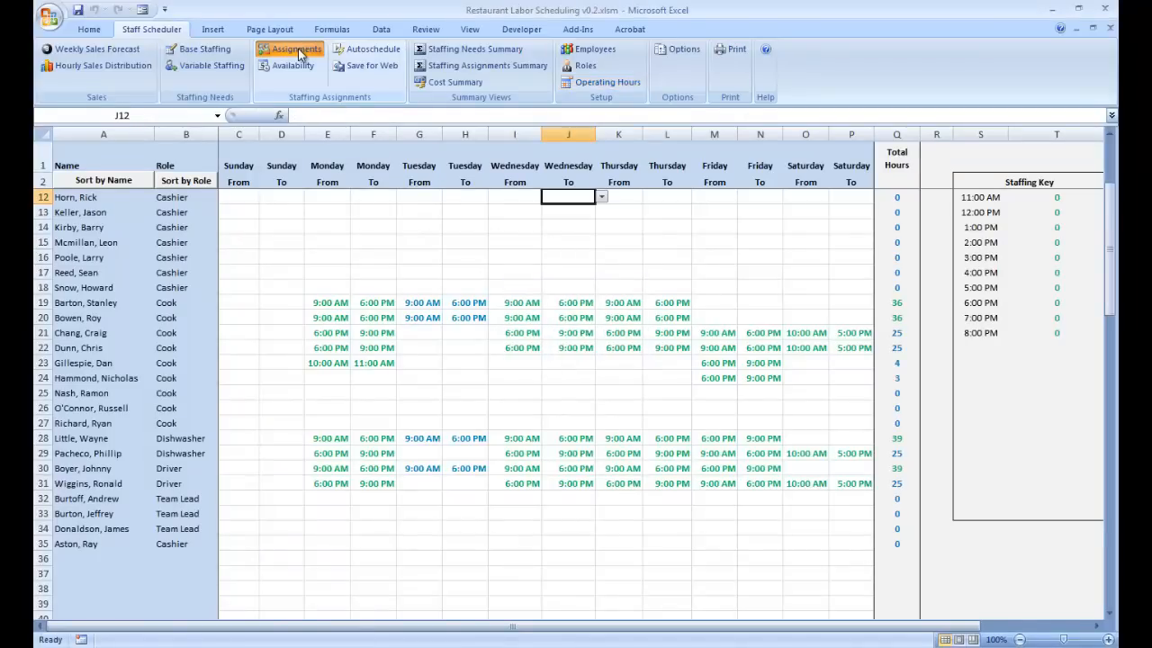